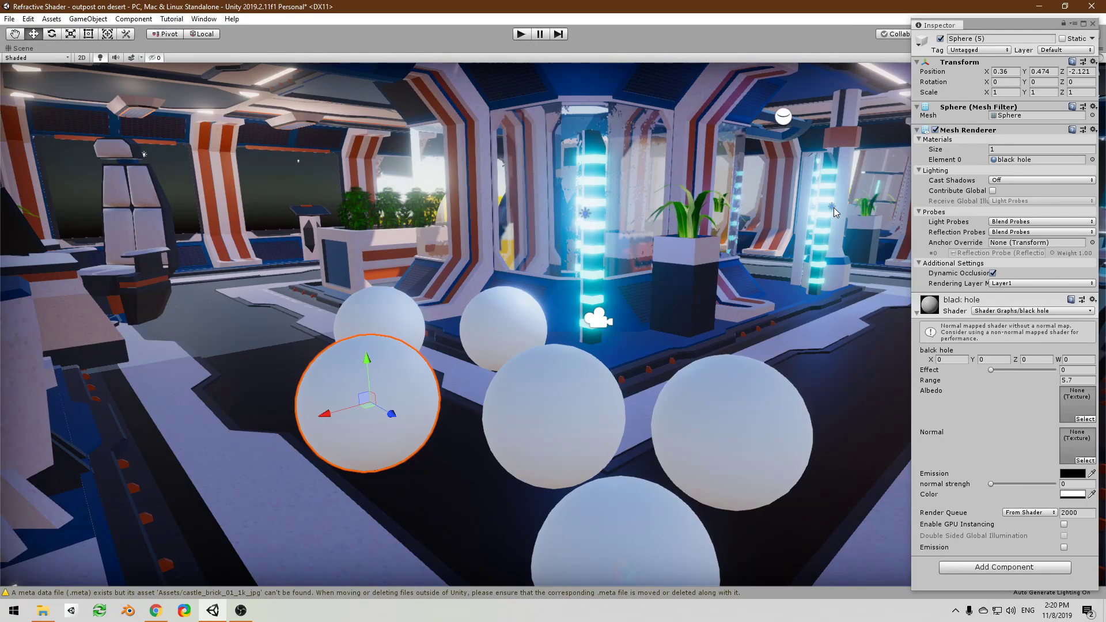
pyautogui.moveTo(761, 230)
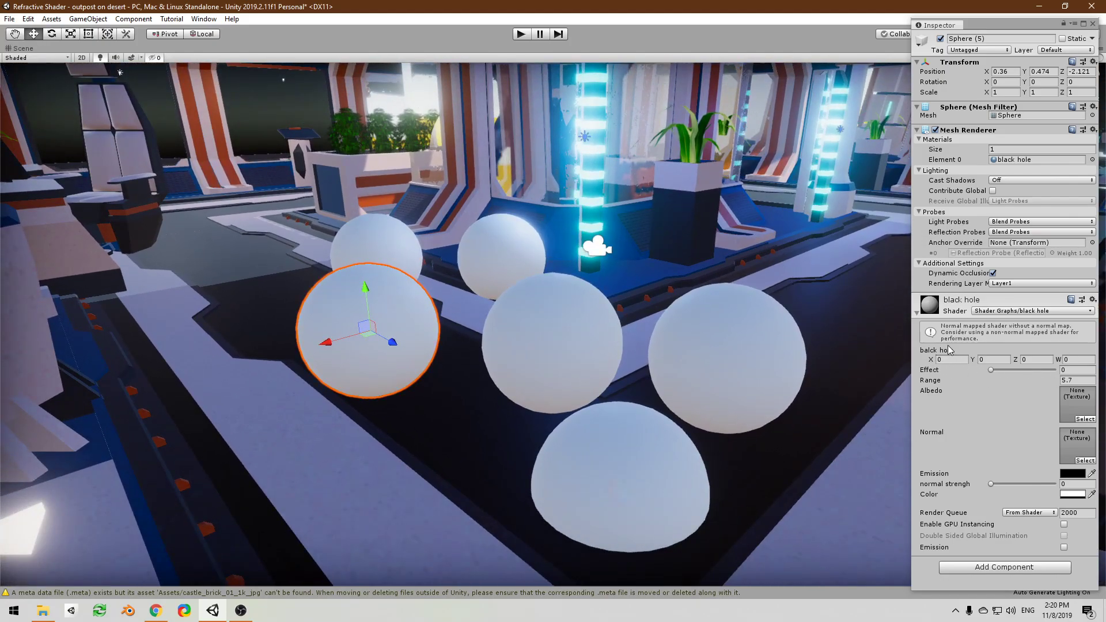
pyautogui.moveTo(473, 338)
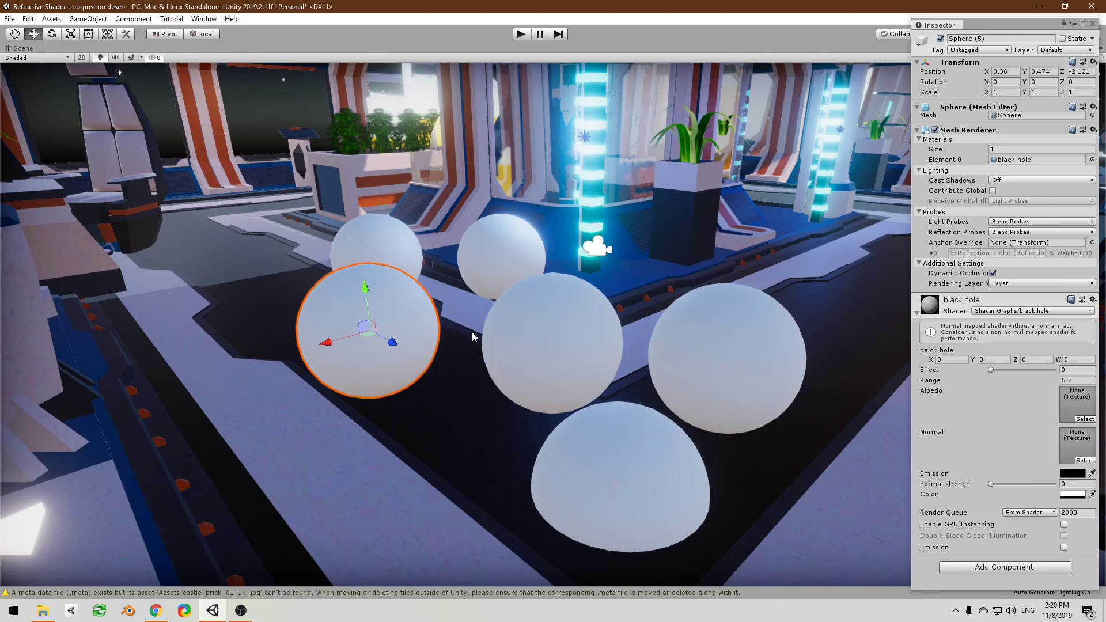
pyautogui.moveTo(999, 295)
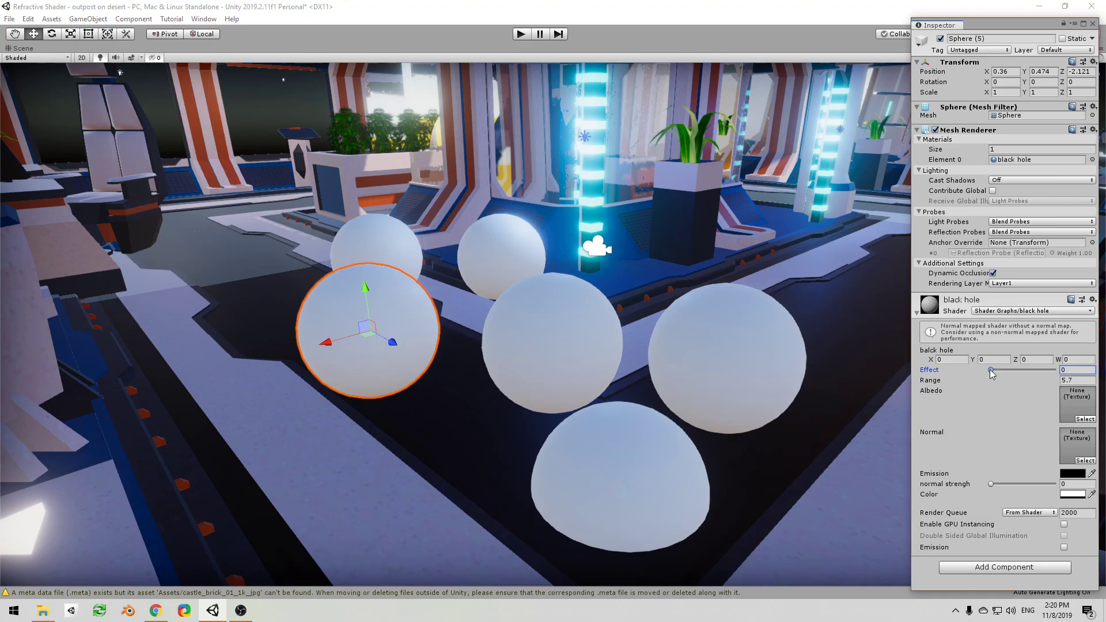
# - Sweep Effect to test sphere distortion, move the black hole point to X -0.13, Y 1.42
pyautogui.moveTo(991, 370); pyautogui.dragTo(1022, 370)
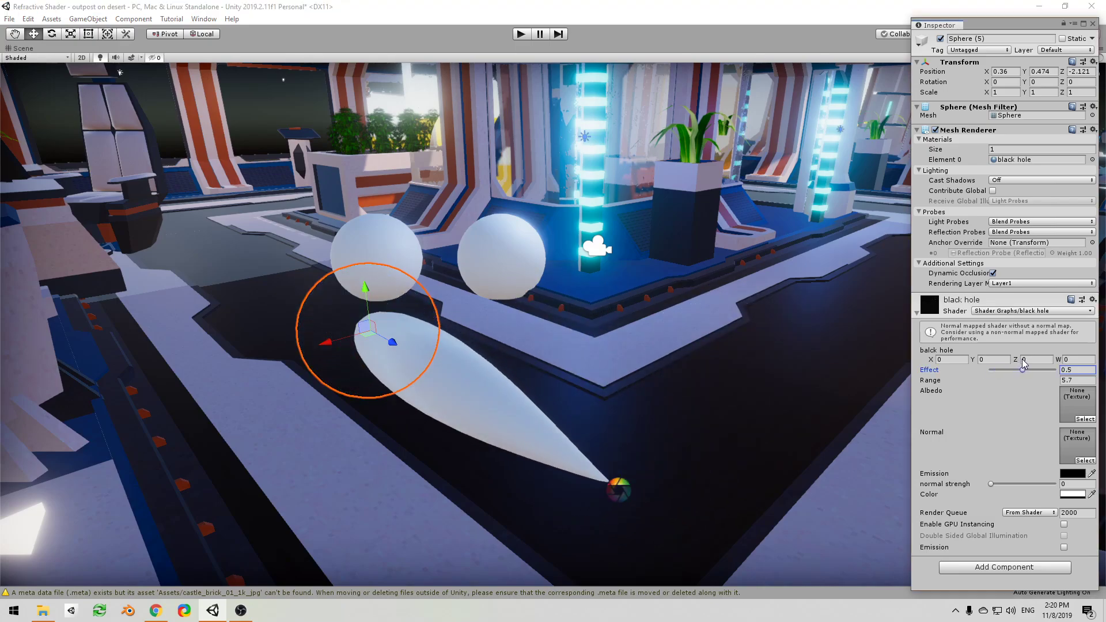
pyautogui.moveTo(1022, 370); pyautogui.dragTo(1046, 370)
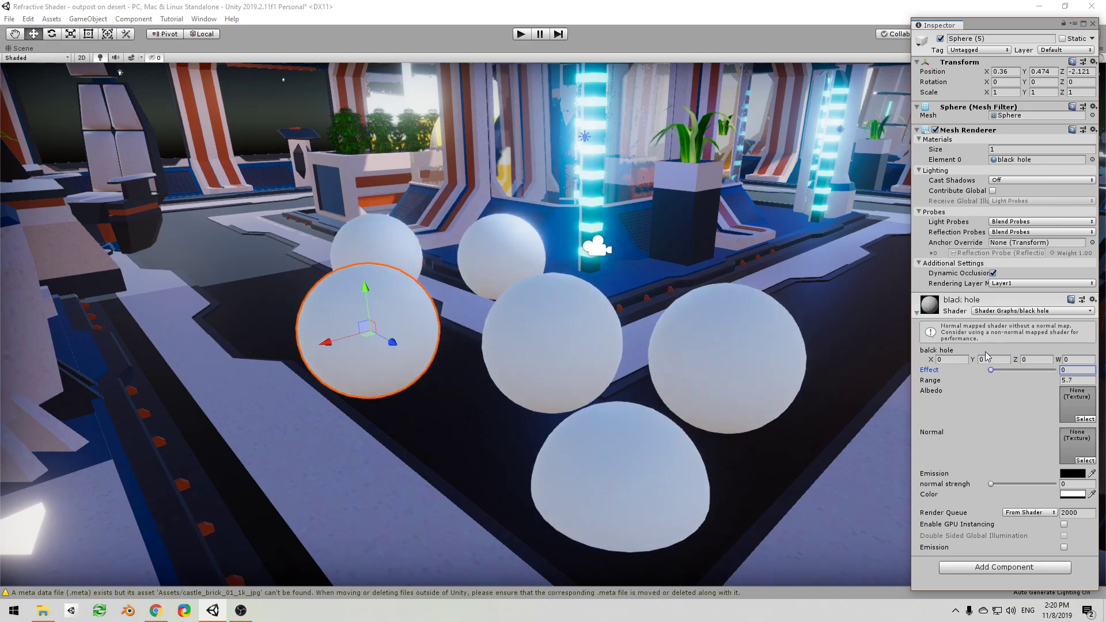
pyautogui.moveTo(991, 370); pyautogui.dragTo(1018, 370)
pyautogui.write('-0.95')
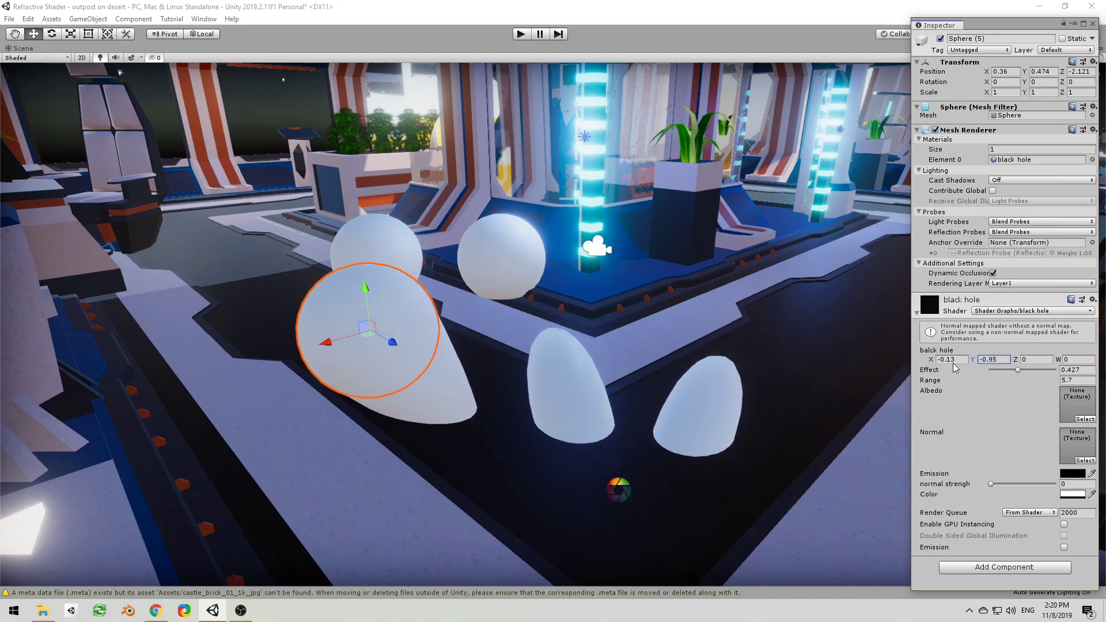
pyautogui.write('1.05')
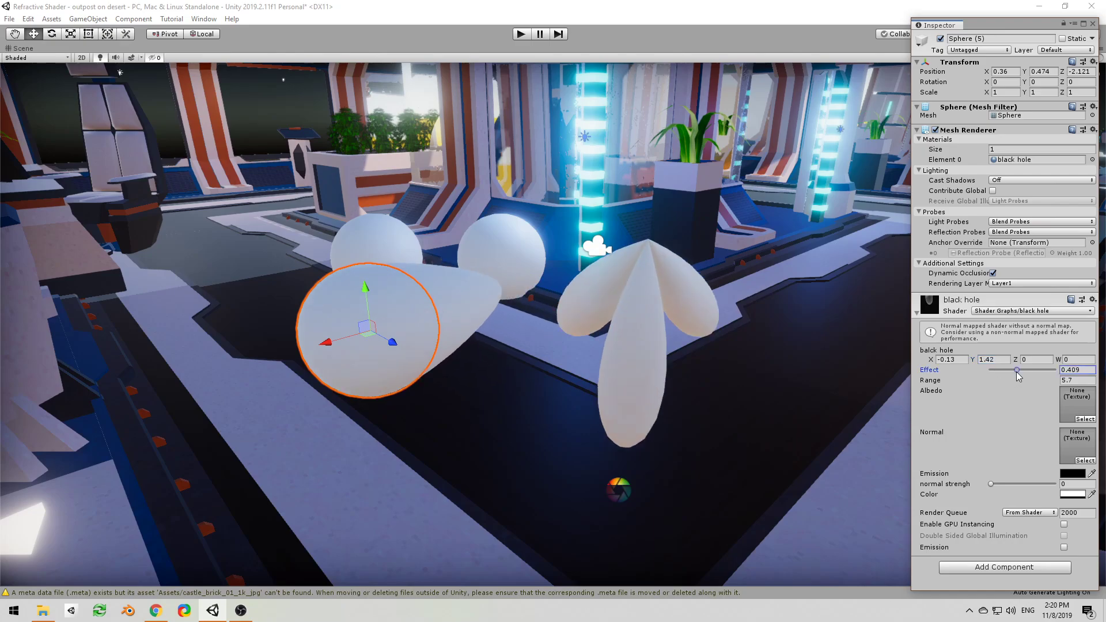
pyautogui.moveTo(1016, 370); pyautogui.dragTo(992, 370)
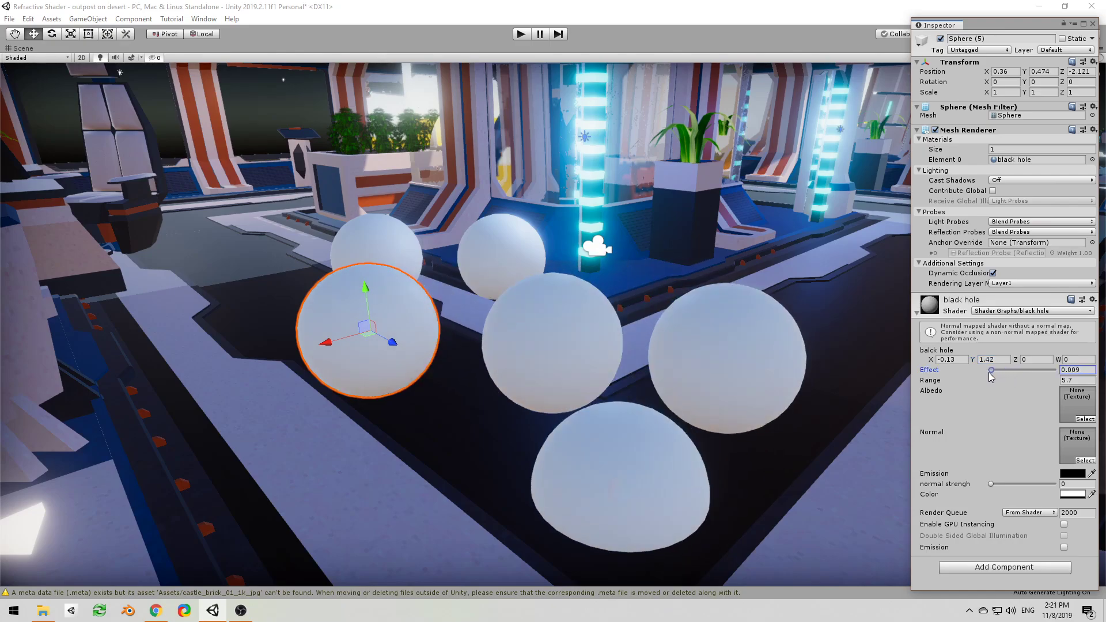
pyautogui.moveTo(991, 370); pyautogui.dragTo(1048, 370)
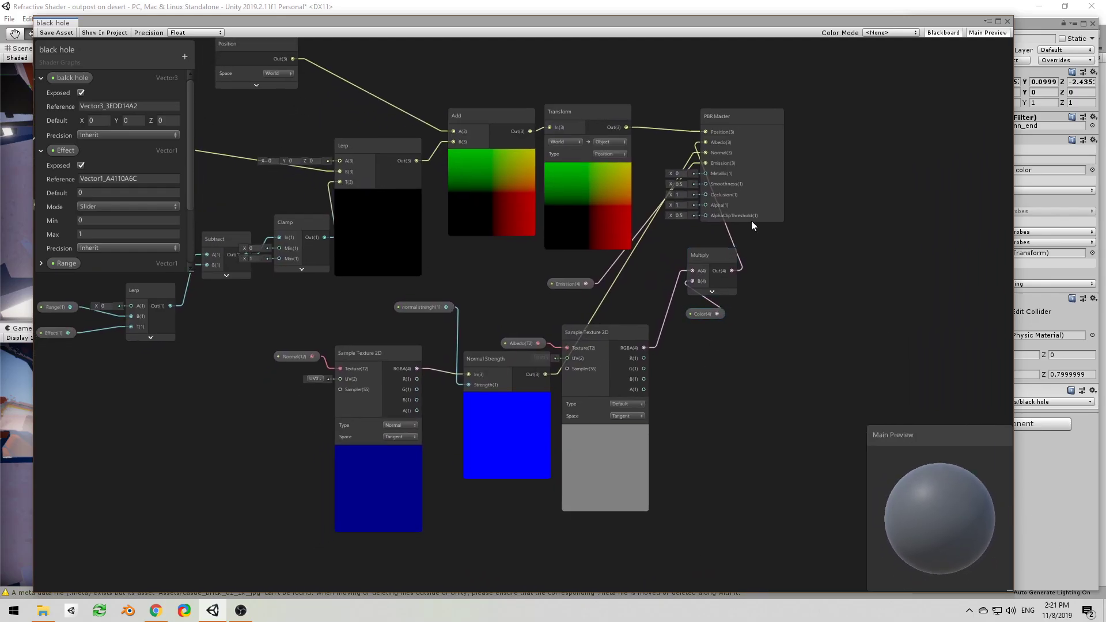
# - Pan the black hole node network toward the PBR Master's vertex position input
pyautogui.moveTo(739, 116); pyautogui.dragTo(880, 104)
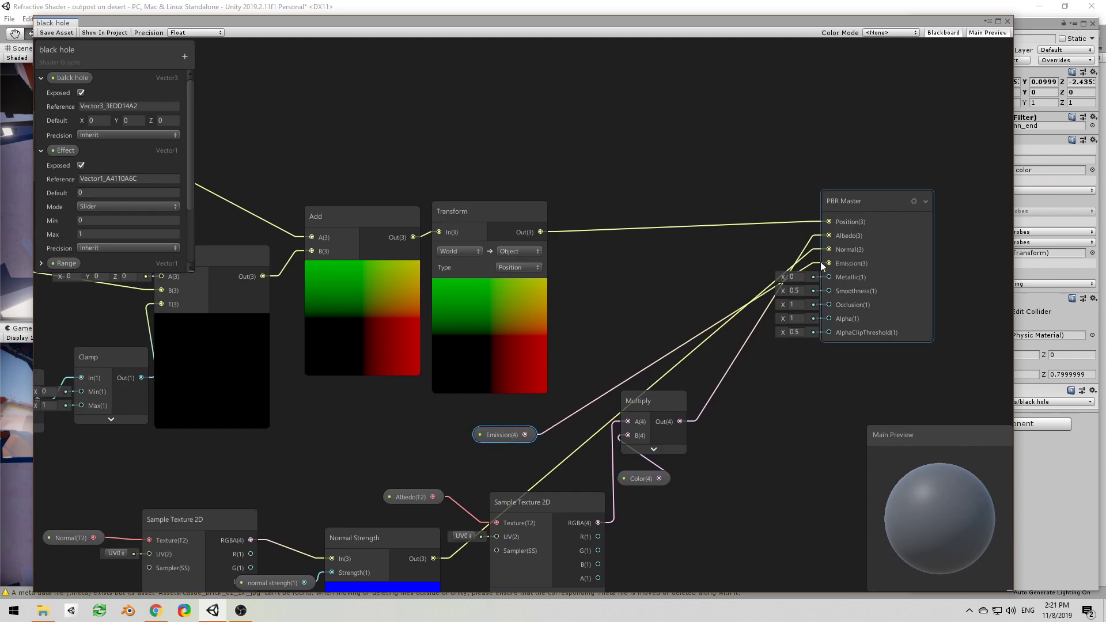
pyautogui.moveTo(855, 268)
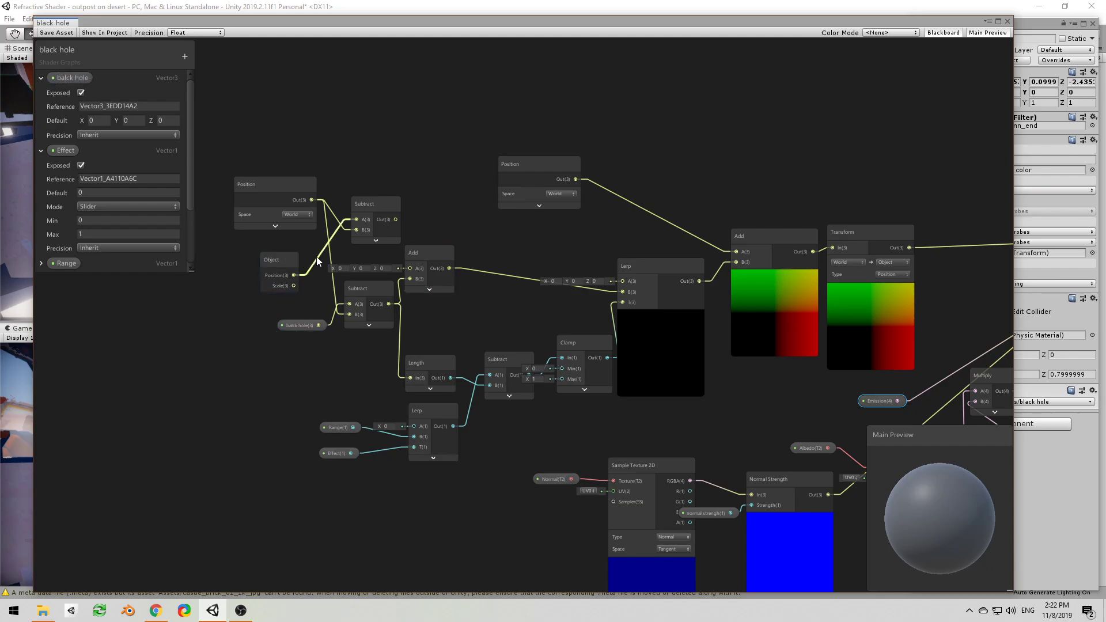
pyautogui.click(250, 185)
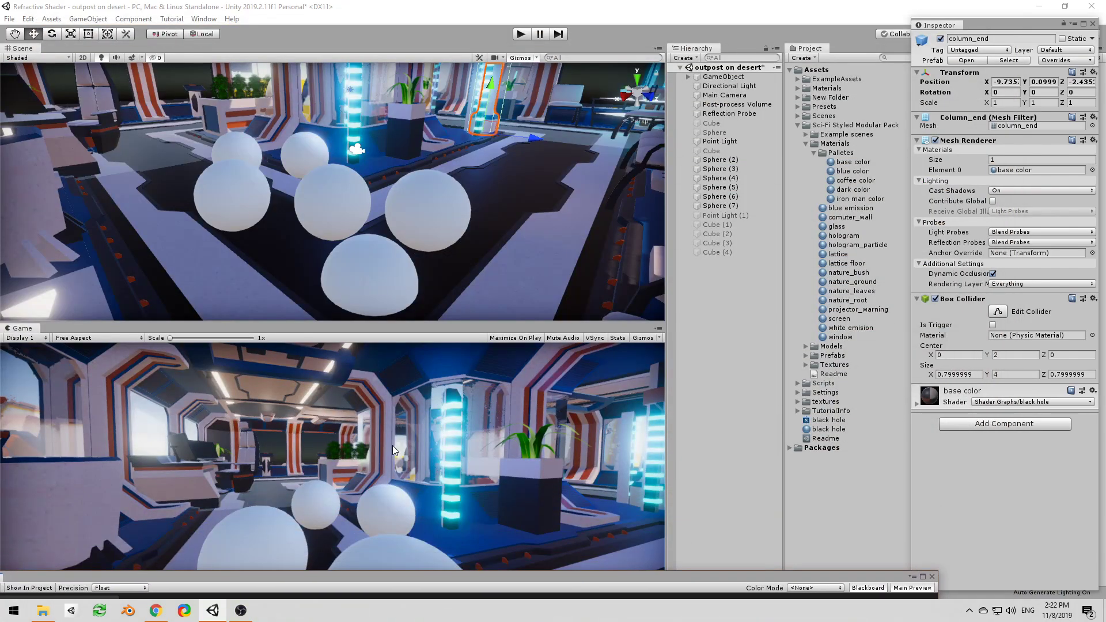
# - Select Sphere (3) and sweep Effect up to swallow the spheres, then back toward zero
pyautogui.click(720, 169)
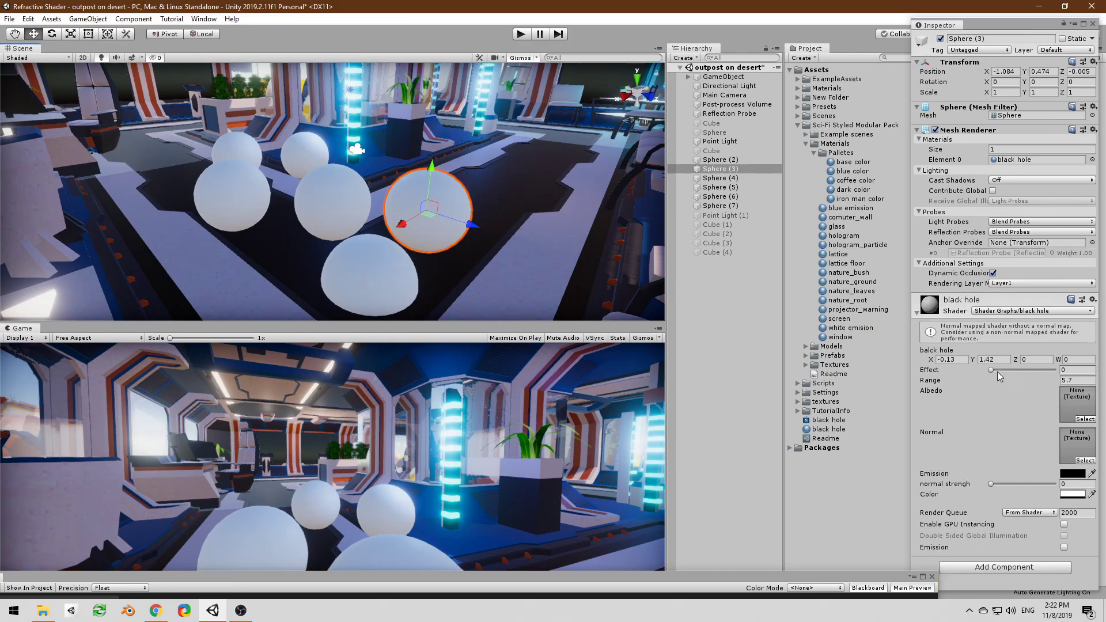
pyautogui.moveTo(992, 370); pyautogui.dragTo(1034, 370)
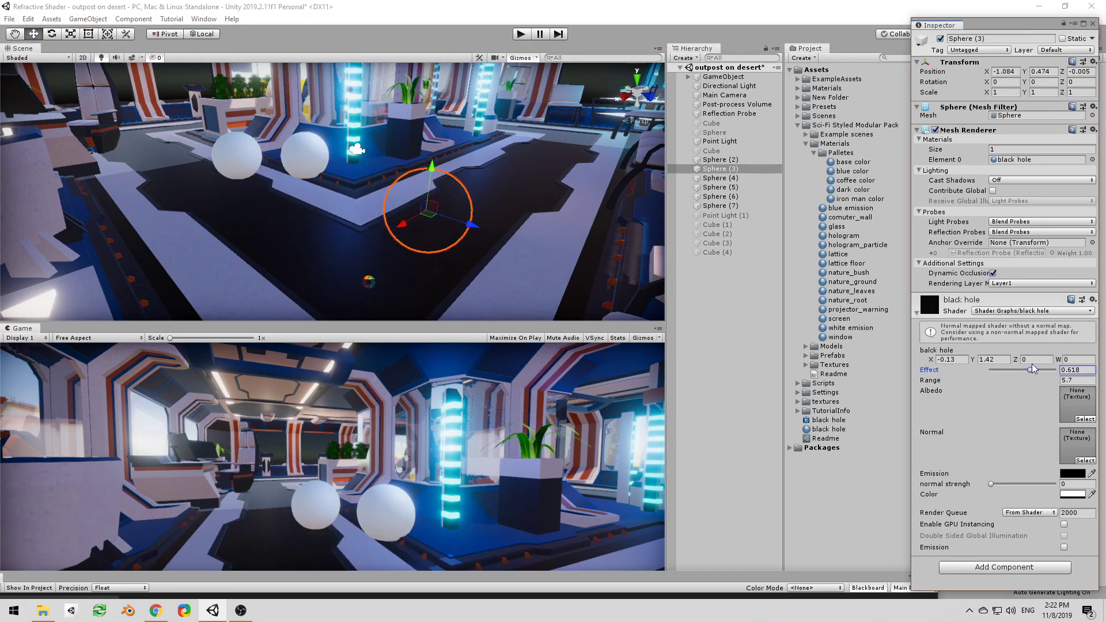
pyautogui.moveTo(1032, 370); pyautogui.dragTo(1047, 364)
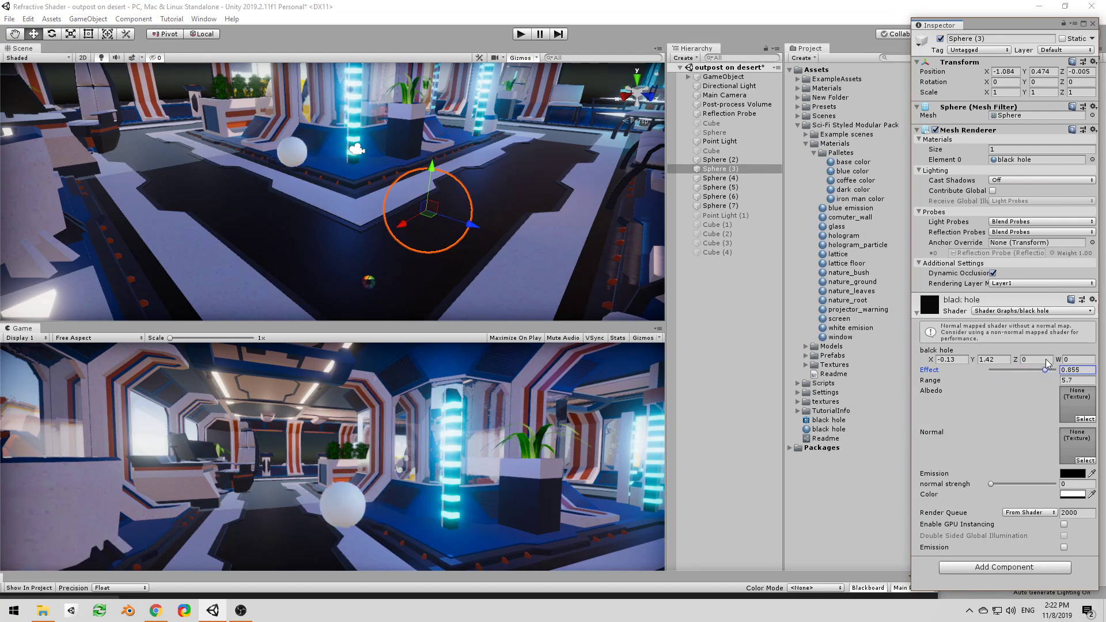
pyautogui.moveTo(1046, 370); pyautogui.dragTo(1009, 370)
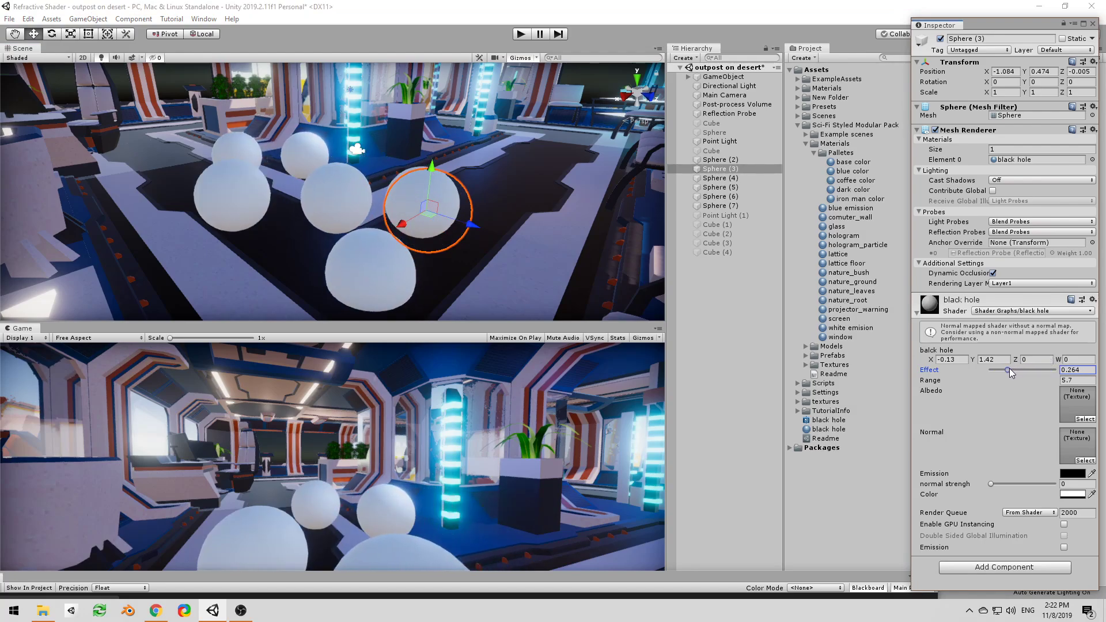
pyautogui.moveTo(1012, 370); pyautogui.dragTo(991, 370)
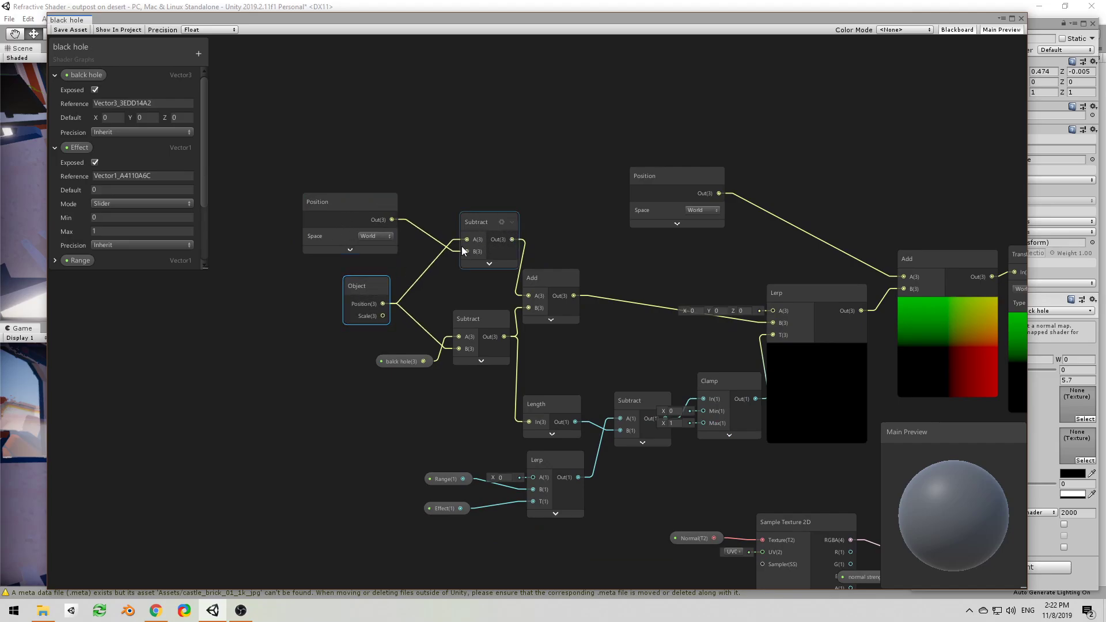
# - Inspect the world-position Subtract node and move the black hole property node left
pyautogui.click(476, 221)
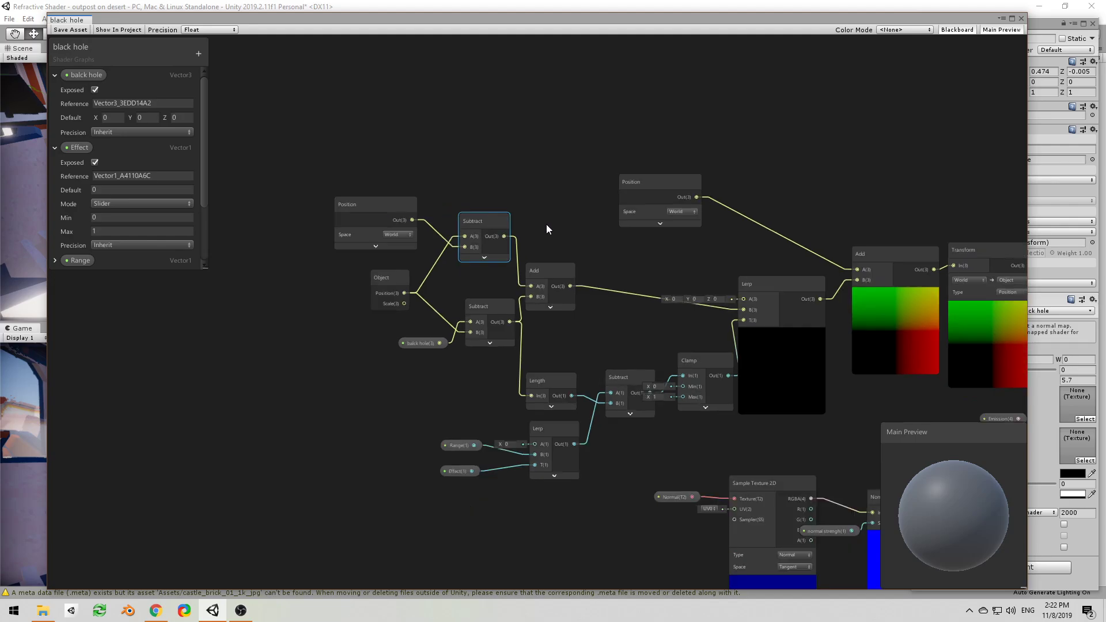
pyautogui.click(352, 206)
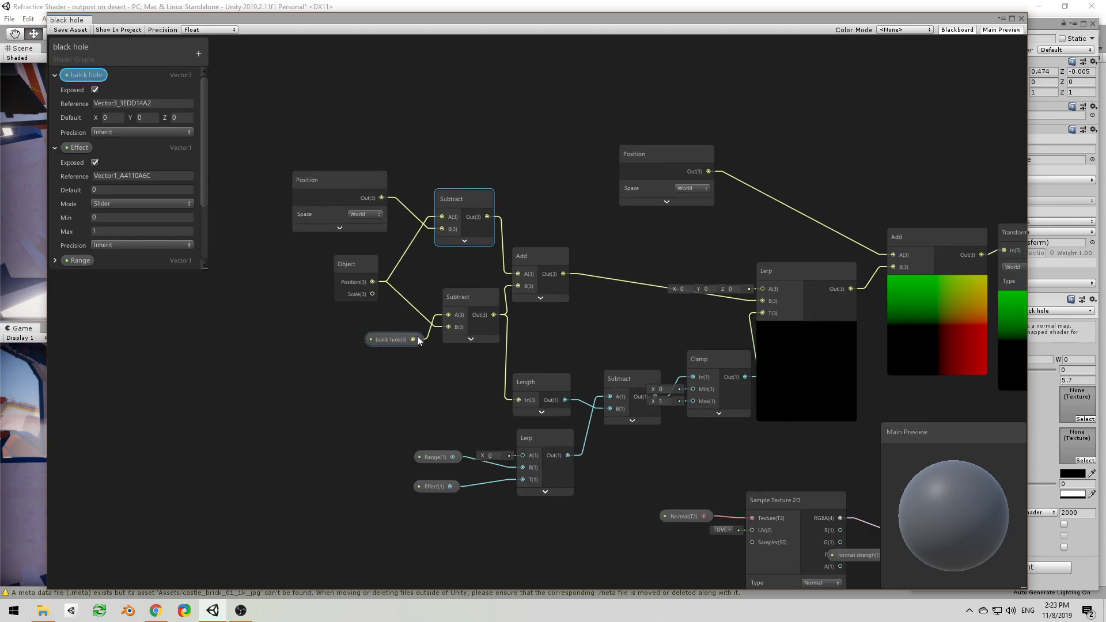
pyautogui.click(389, 340)
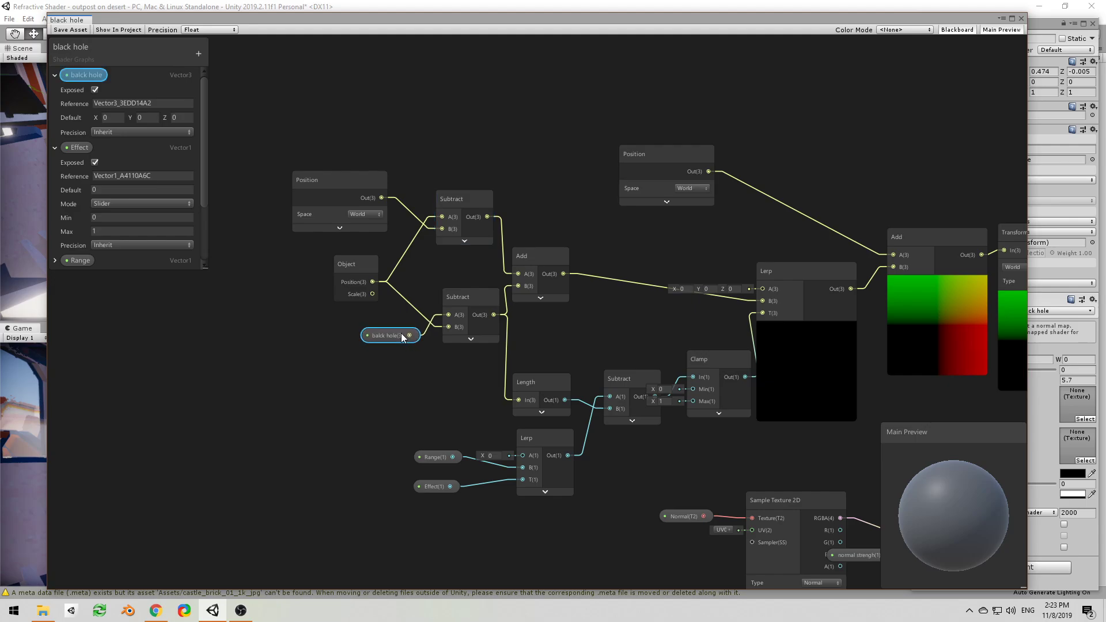
pyautogui.click(352, 269)
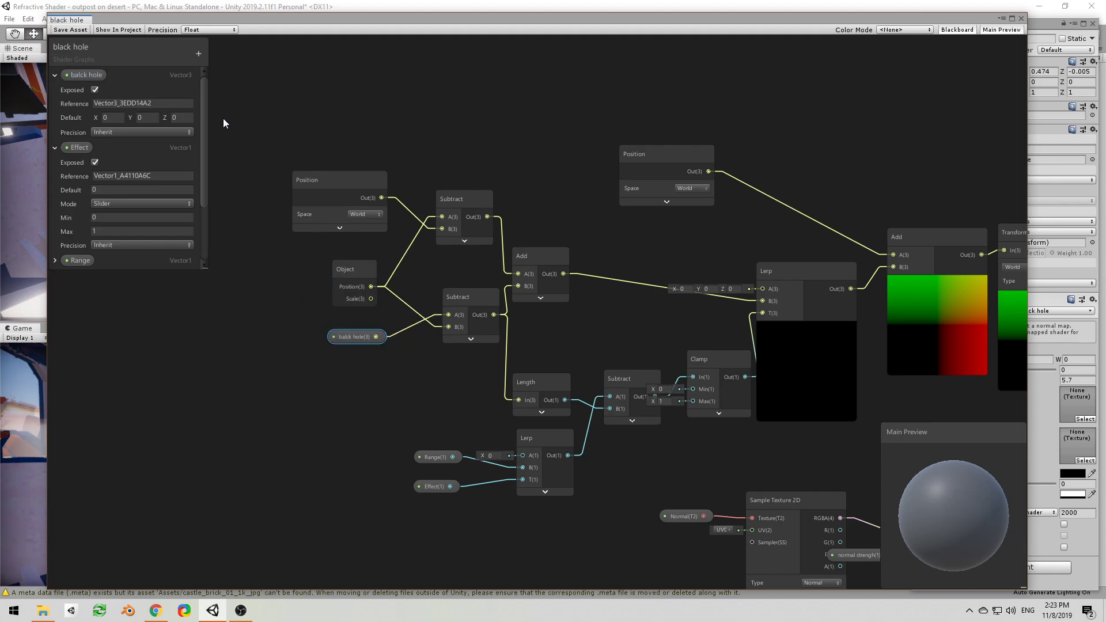
pyautogui.moveTo(313, 253)
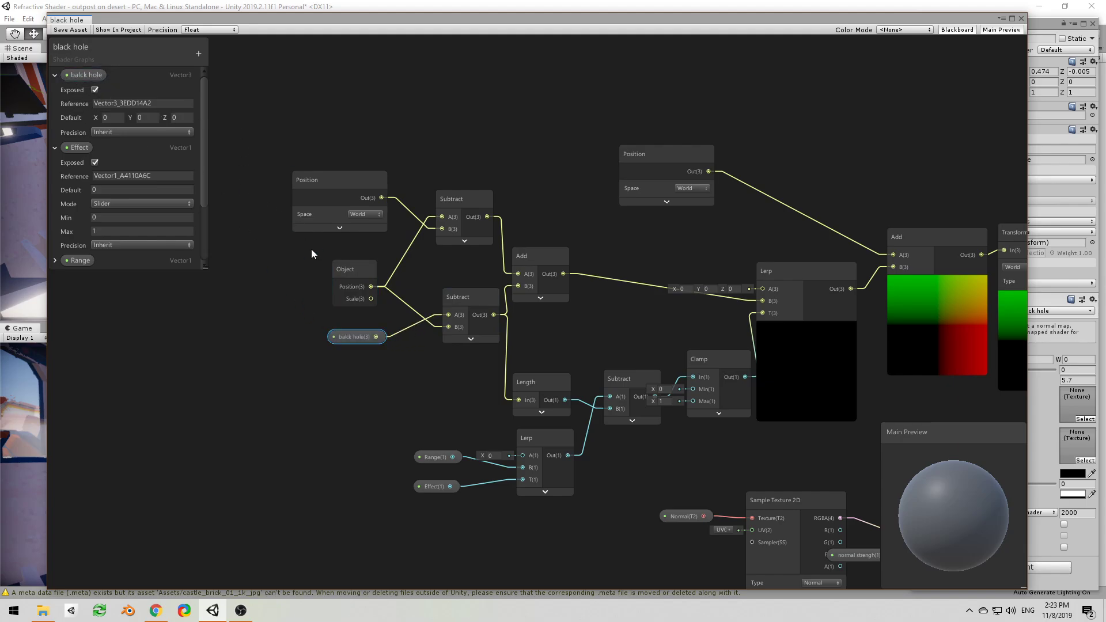
pyautogui.click(455, 301)
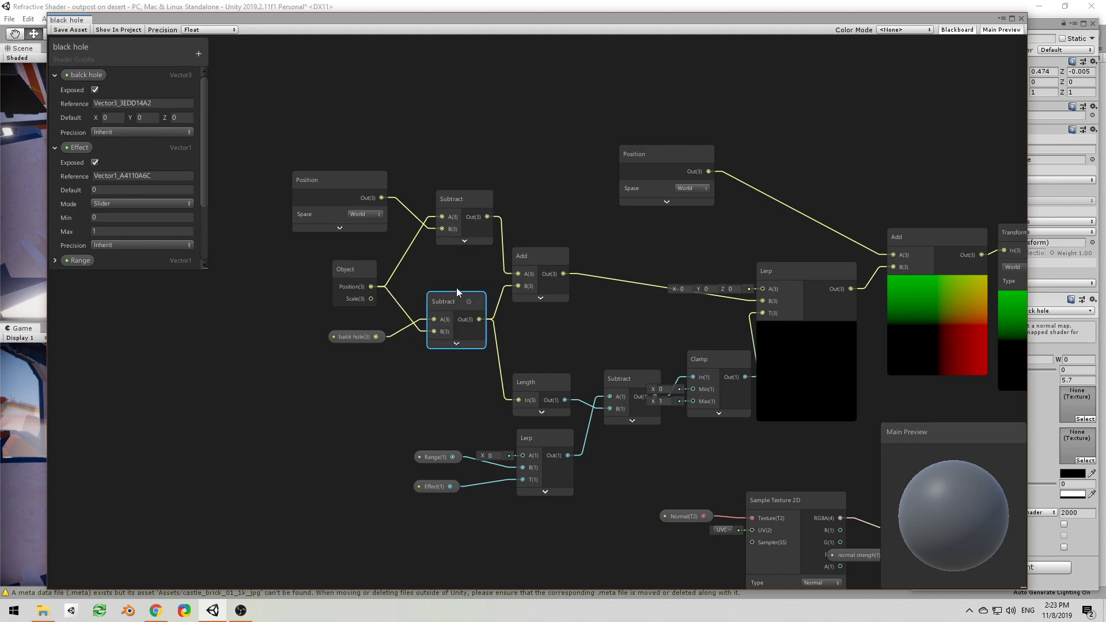
# - Walk through the second Subtract node and nudge the Range/Effect Lerp node into place
pyautogui.click(340, 180)
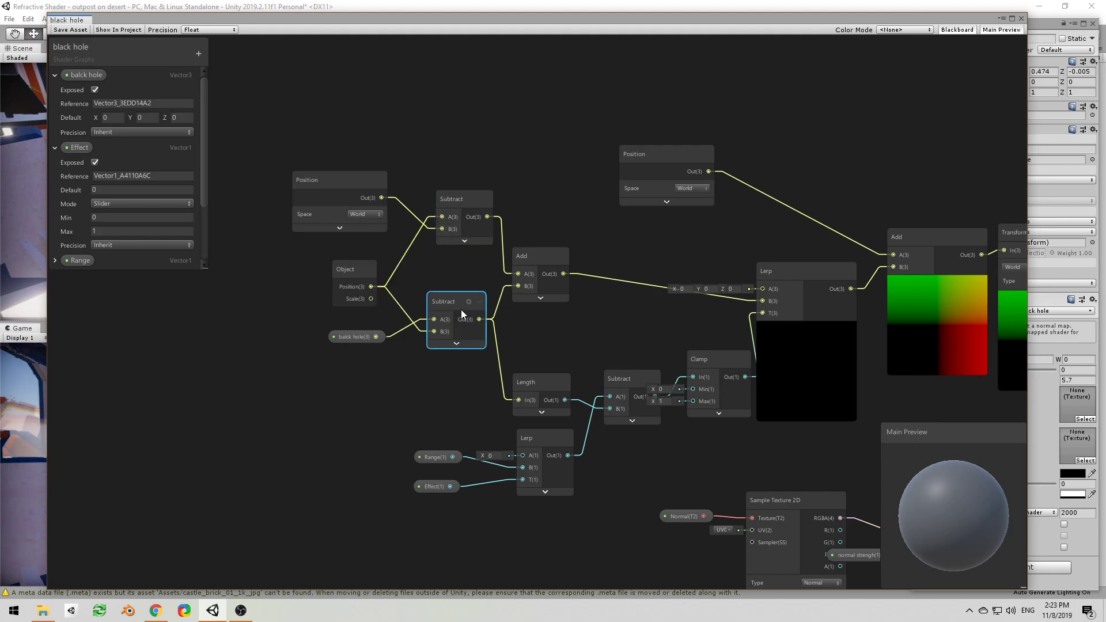
pyautogui.click(353, 337)
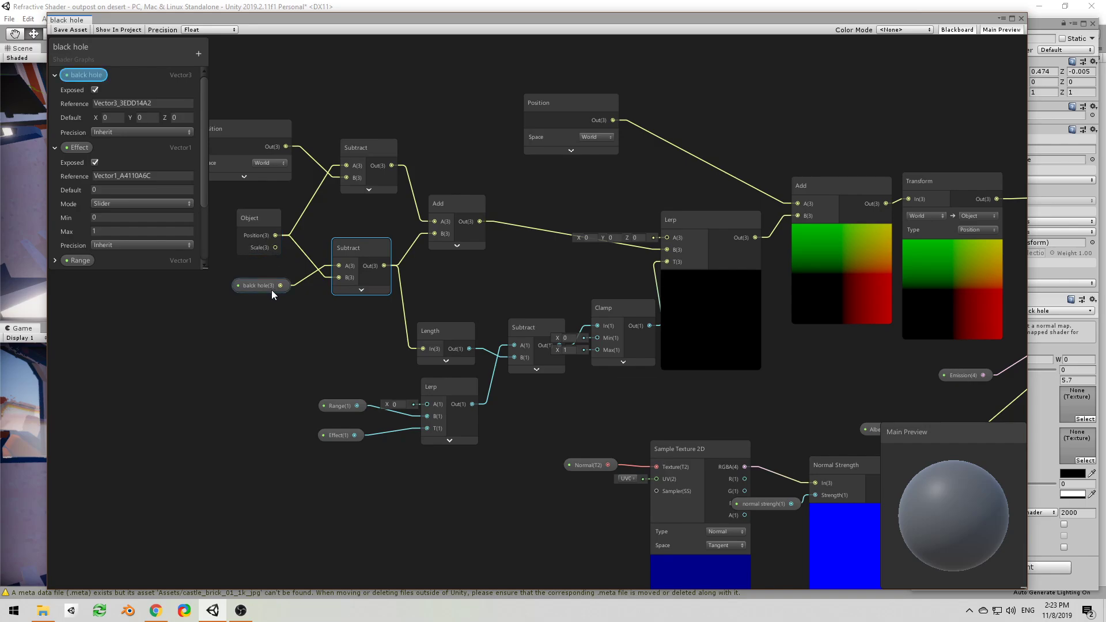
pyautogui.moveTo(268, 293)
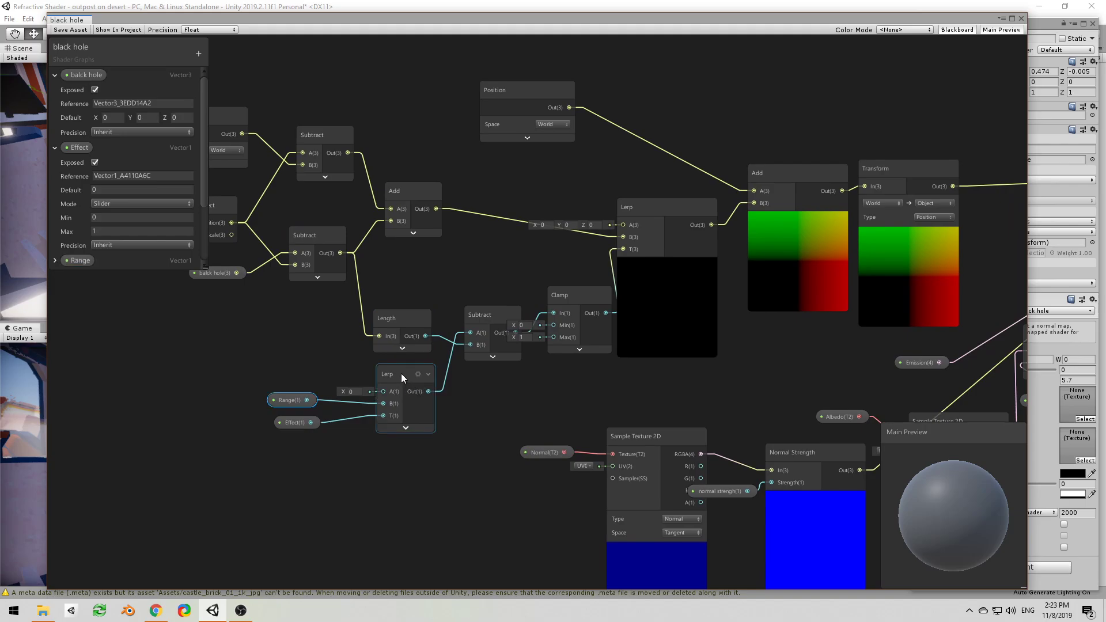
pyautogui.click(401, 373)
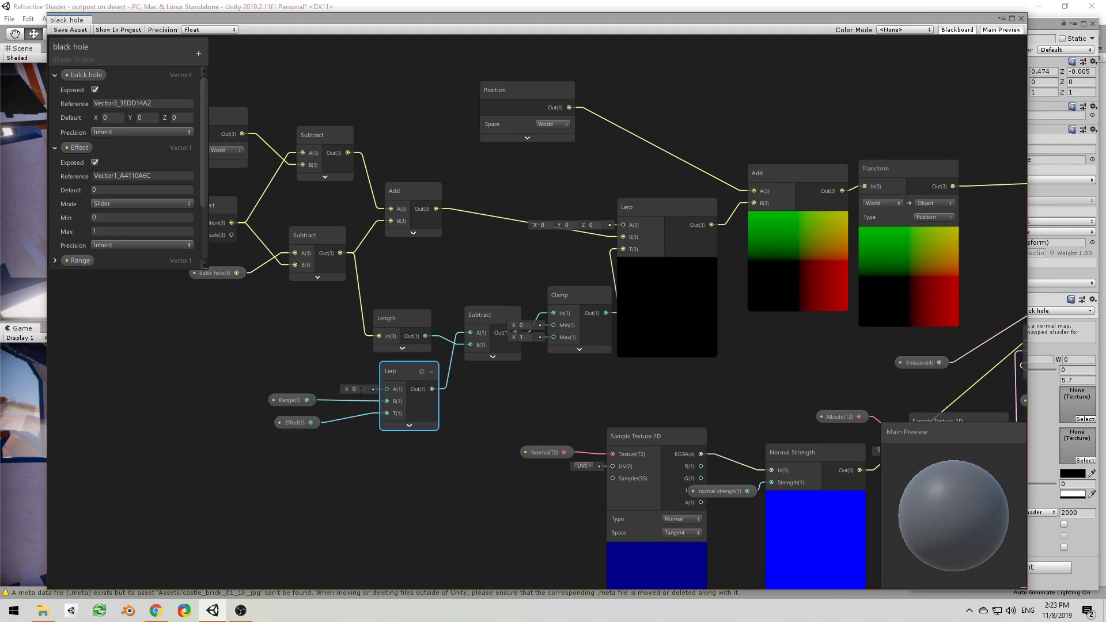
pyautogui.click(288, 400)
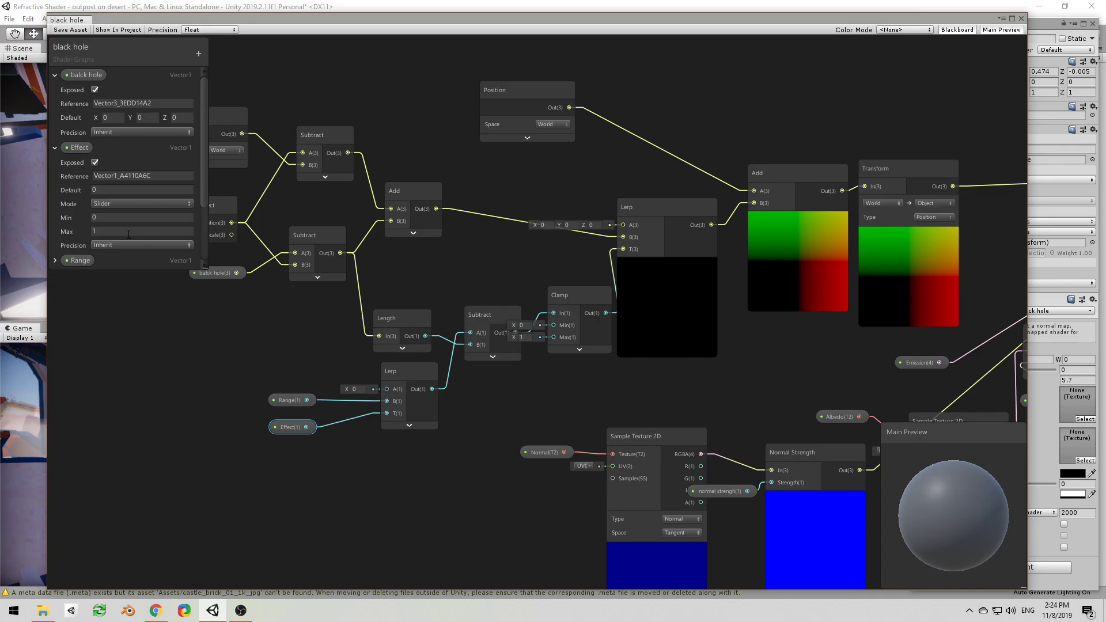
pyautogui.moveTo(199, 253)
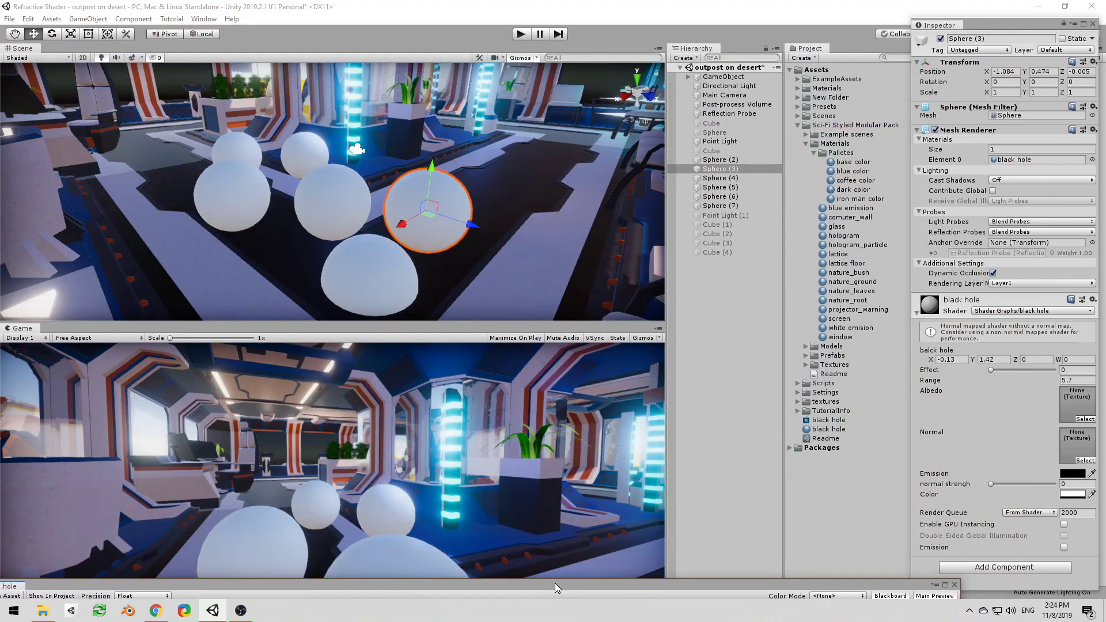
# - Vary Effect and Range on Sphere (3), ending at Range 4.74 and full Effect
pyautogui.moveTo(990, 370); pyautogui.dragTo(1031, 370)
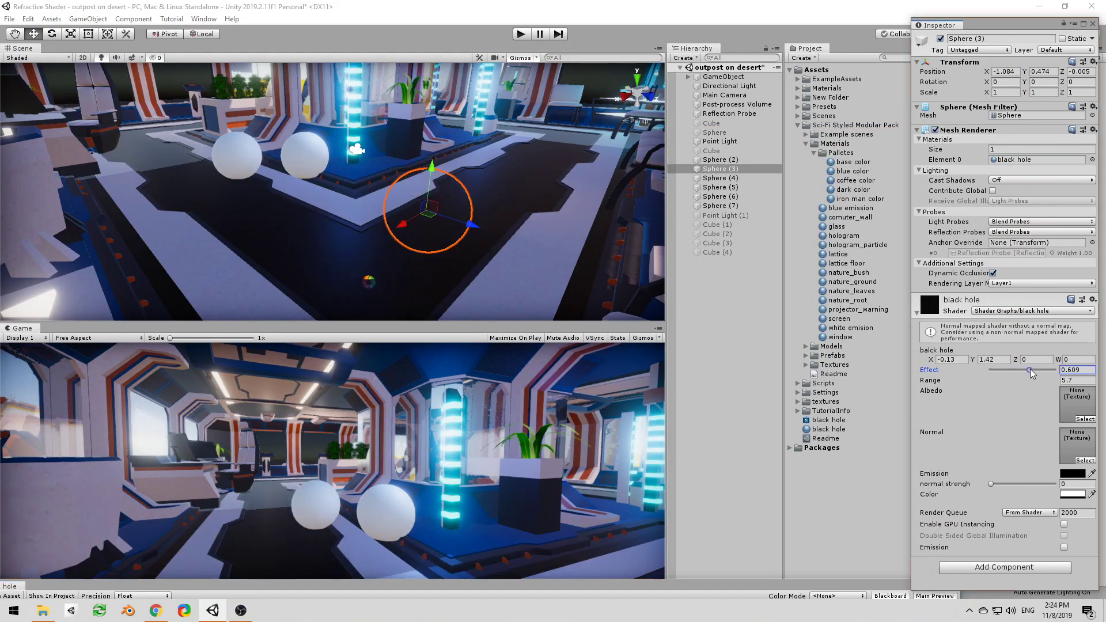
pyautogui.moveTo(1031, 370); pyautogui.dragTo(1056, 370)
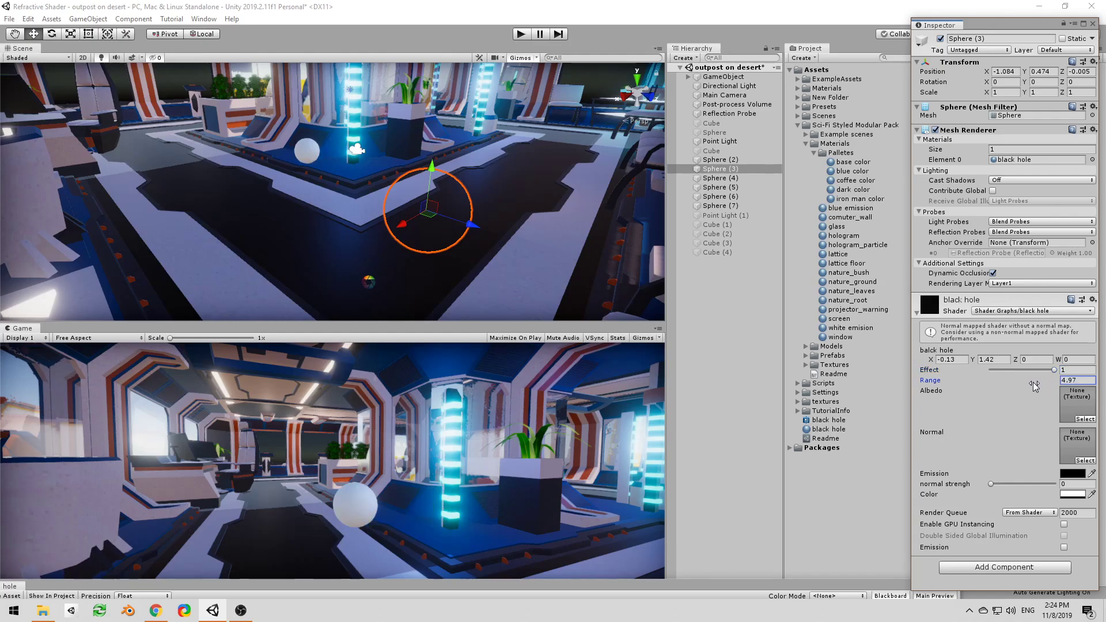
pyautogui.moveTo(1034, 386); pyautogui.dragTo(983, 387)
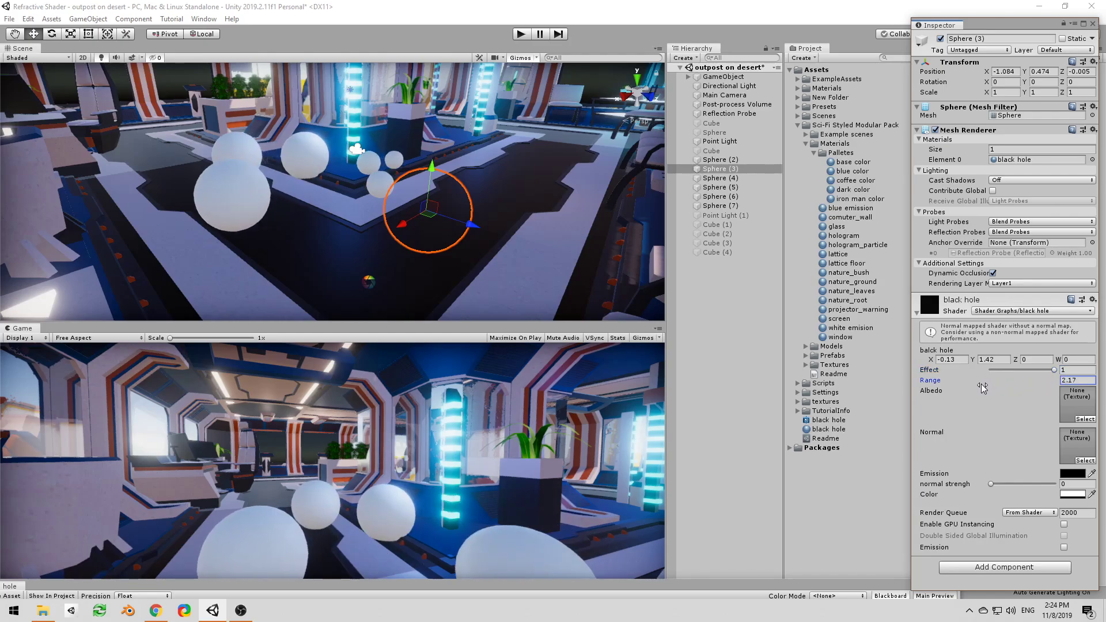
pyautogui.moveTo(1051, 370); pyautogui.dragTo(998, 370)
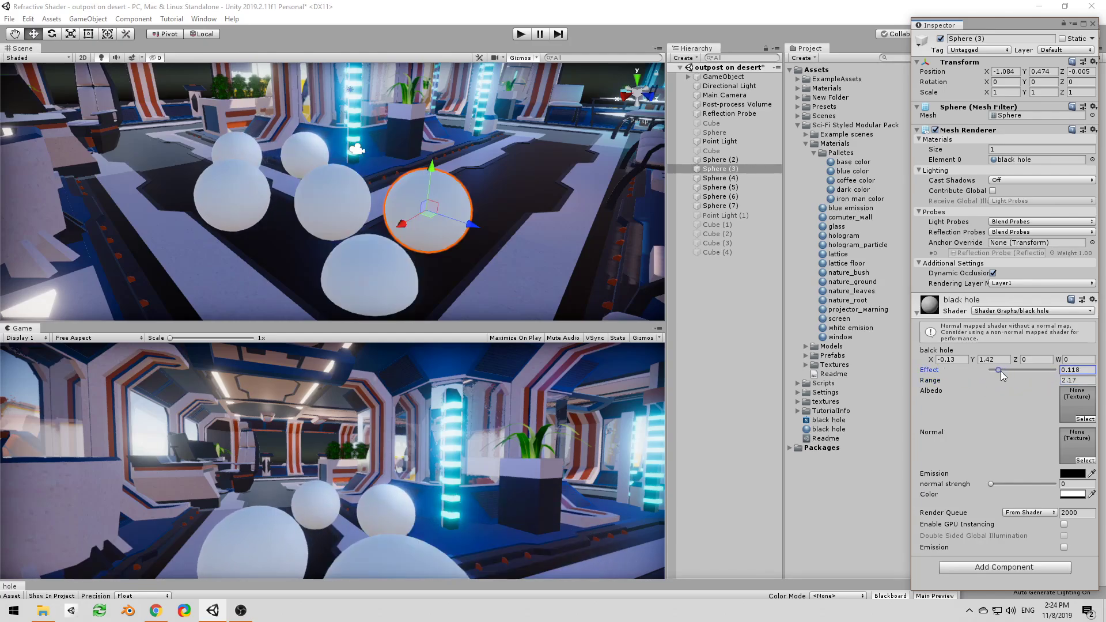
pyautogui.moveTo(999, 370); pyautogui.dragTo(1034, 370)
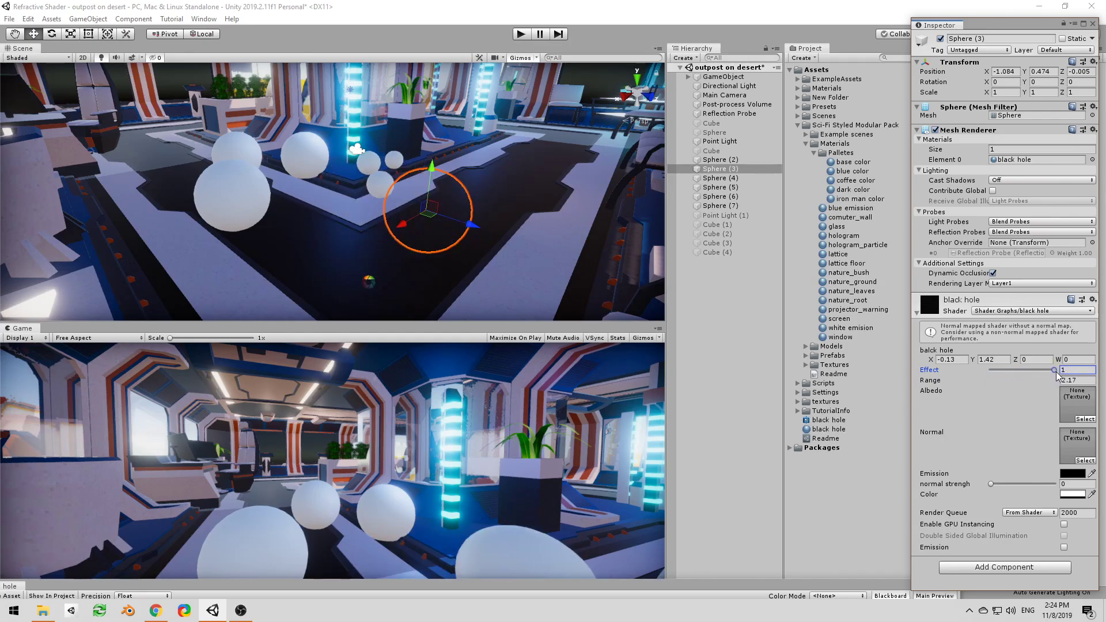
pyautogui.moveTo(1072, 381); pyautogui.dragTo(1064, 381)
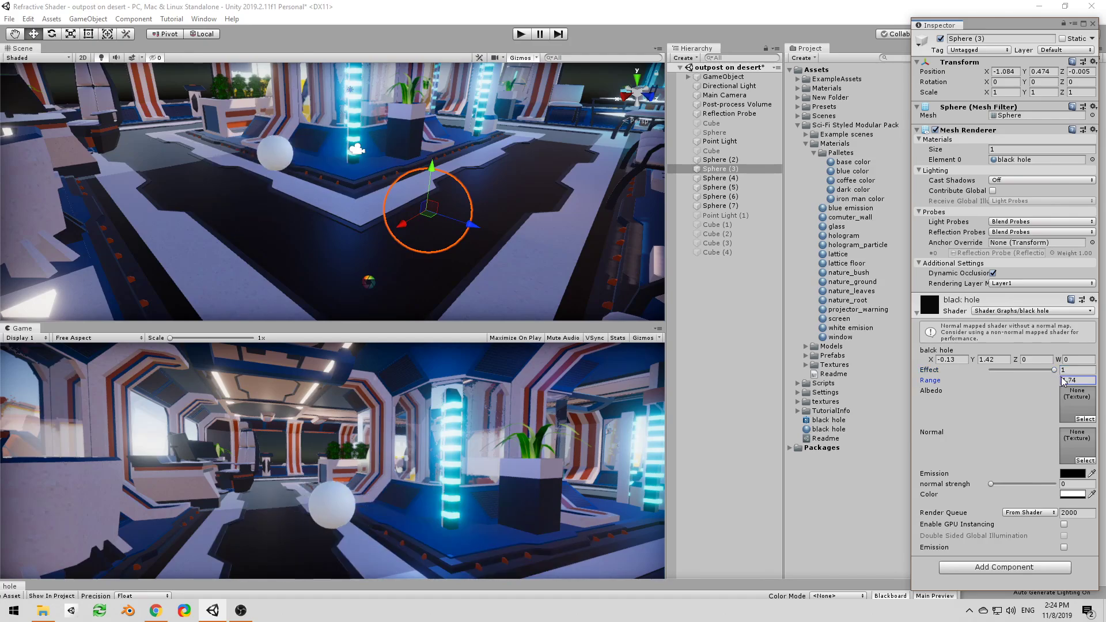
pyautogui.moveTo(1062, 370); pyautogui.dragTo(1015, 370)
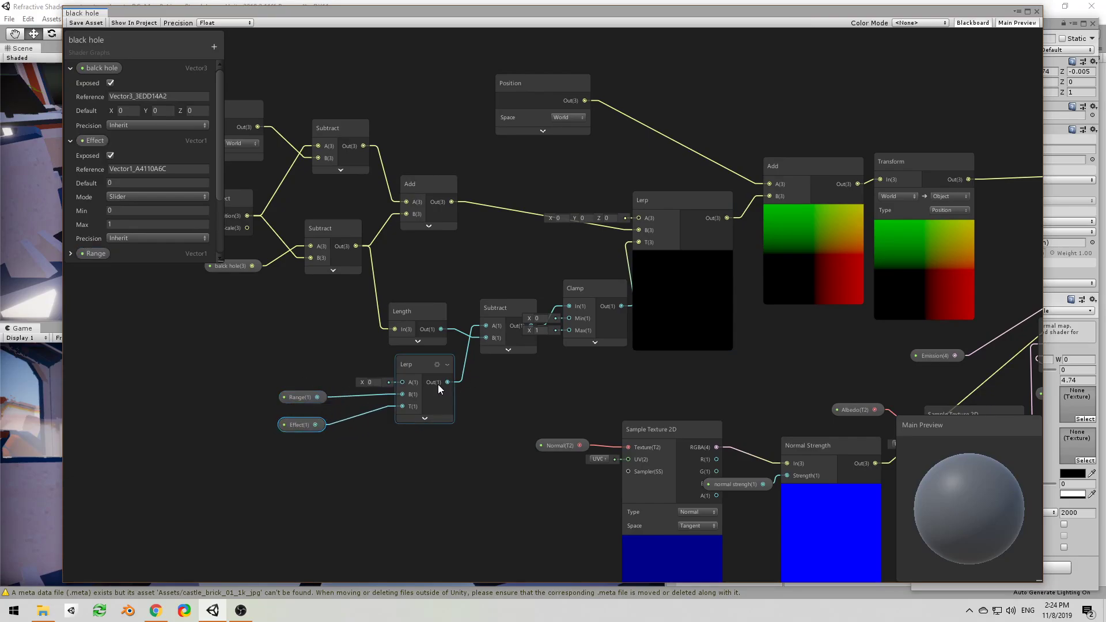
pyautogui.moveTo(436, 376)
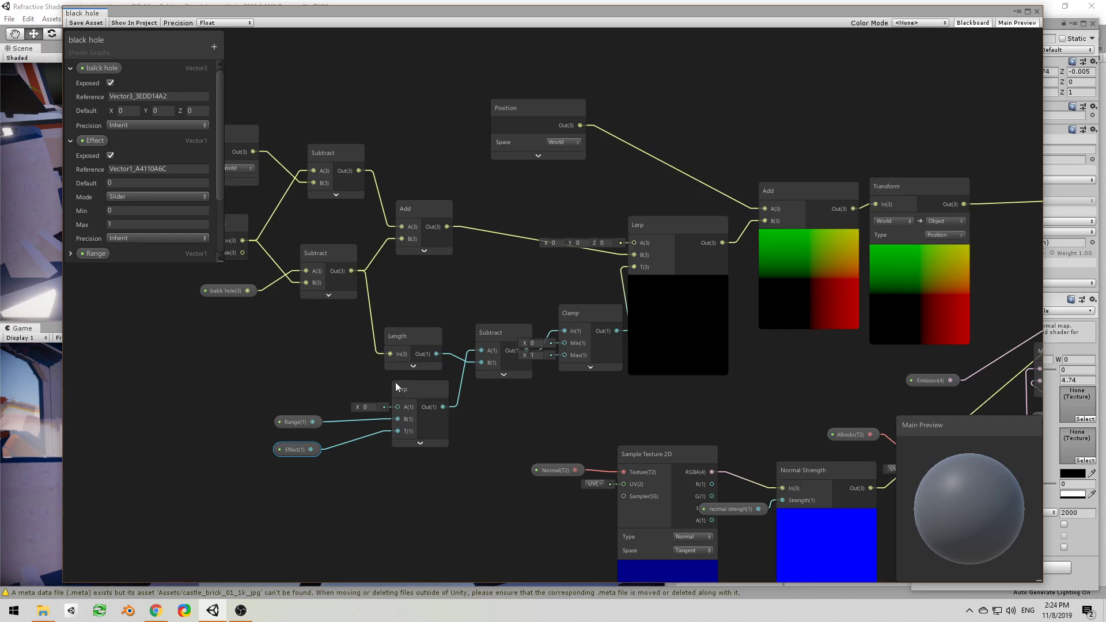
# - Trace the graph through the Subtract, Clamp and Add nodes back to Position and Object nodes
pyautogui.click(224, 290)
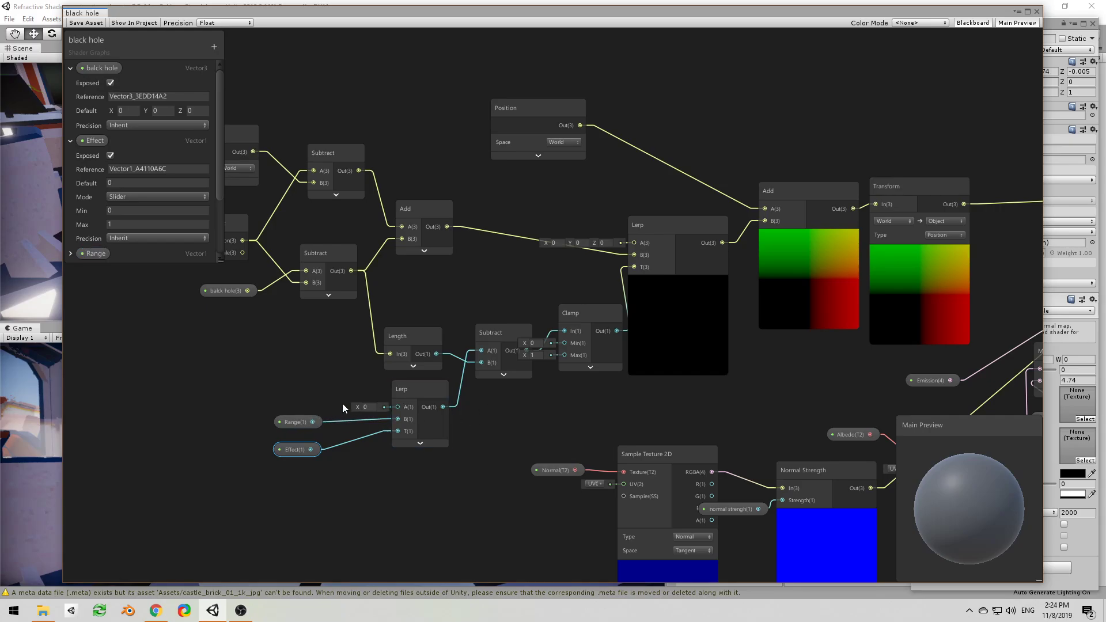
pyautogui.click(294, 422)
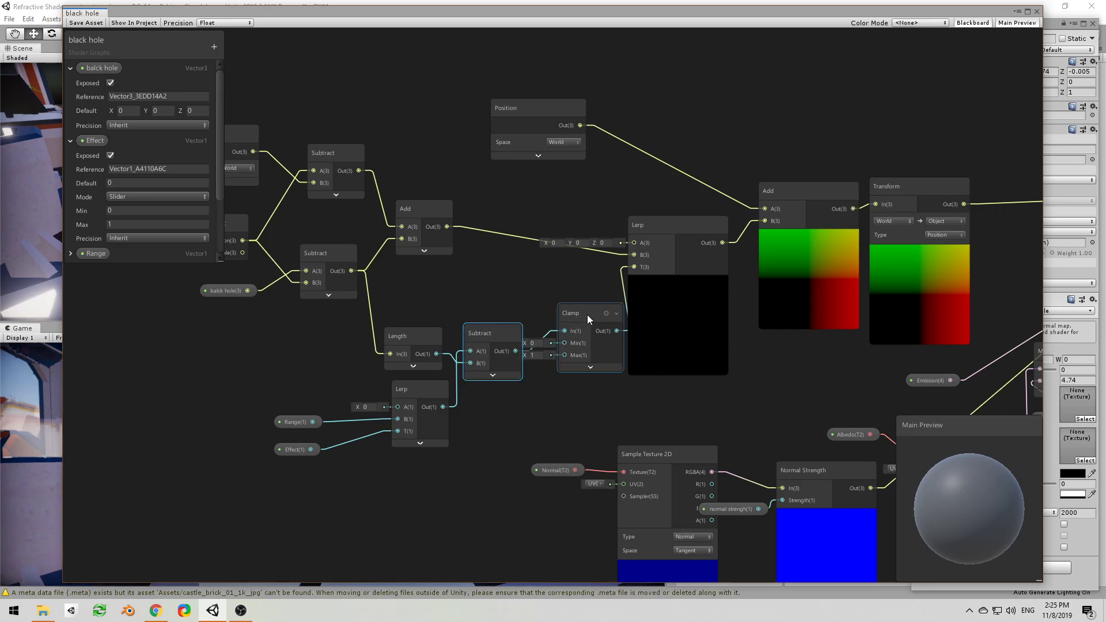
pyautogui.click(586, 317)
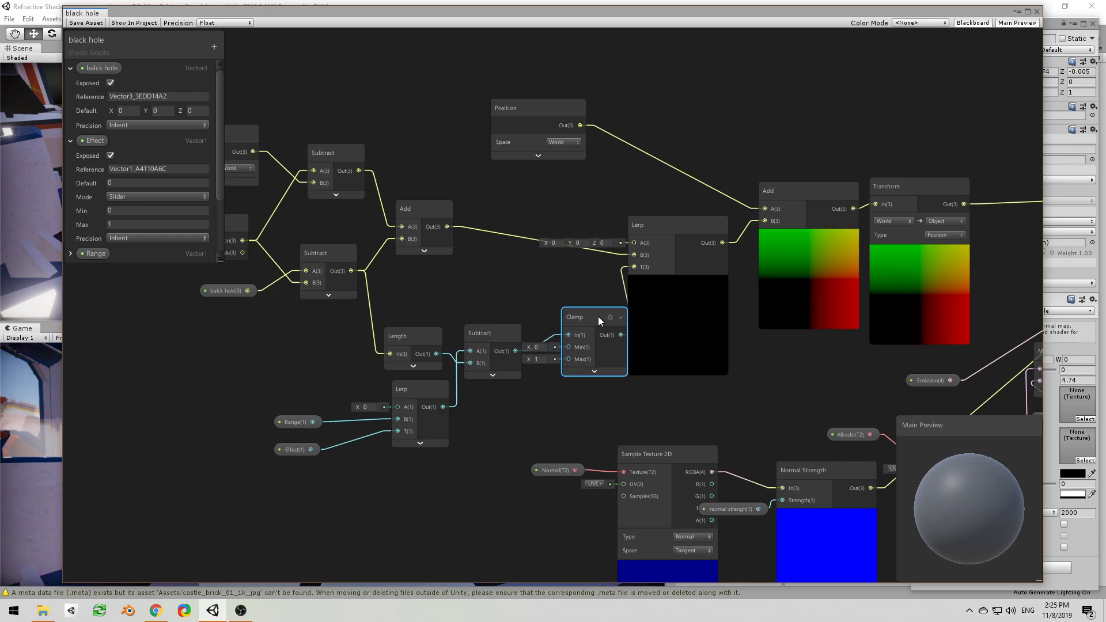
pyautogui.moveTo(600, 317); pyautogui.dragTo(582, 326)
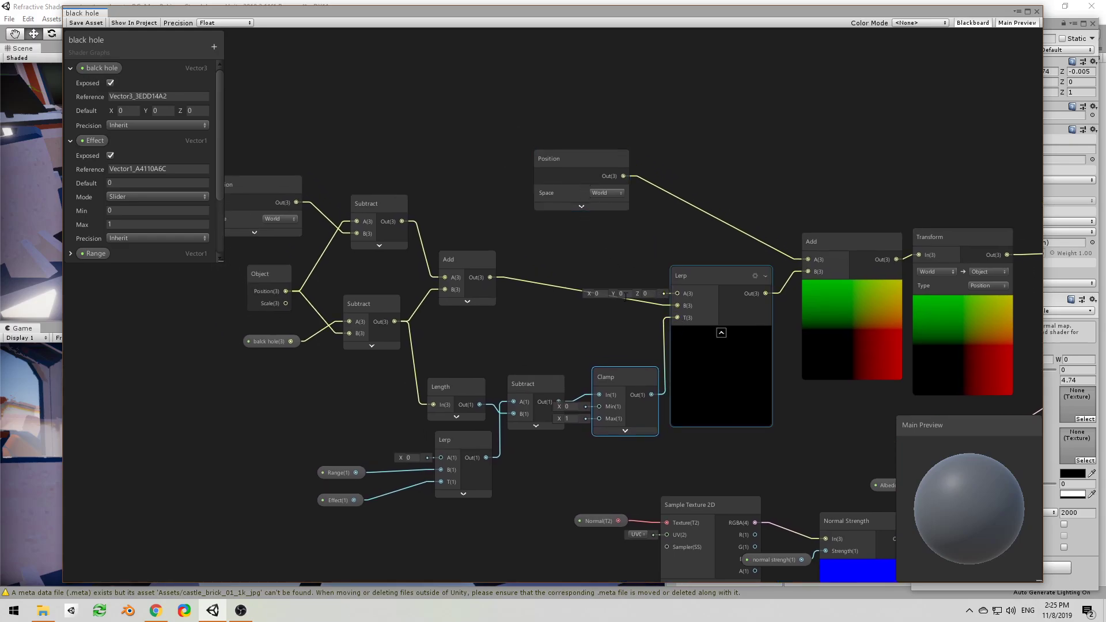
pyautogui.click(465, 255)
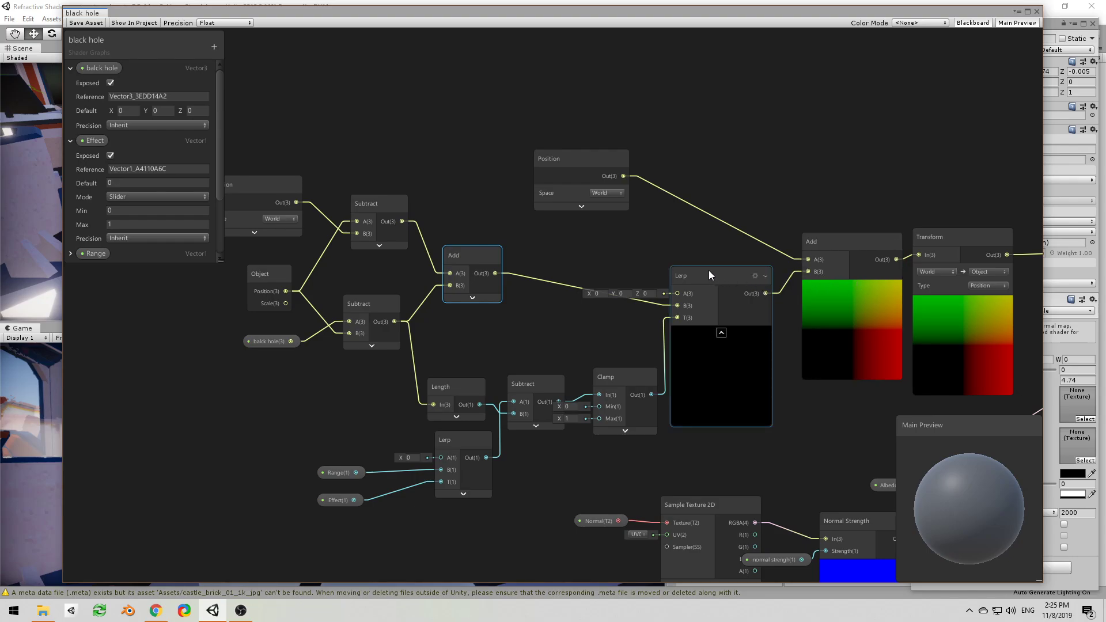
pyautogui.moveTo(578, 158); pyautogui.dragTo(666, 142)
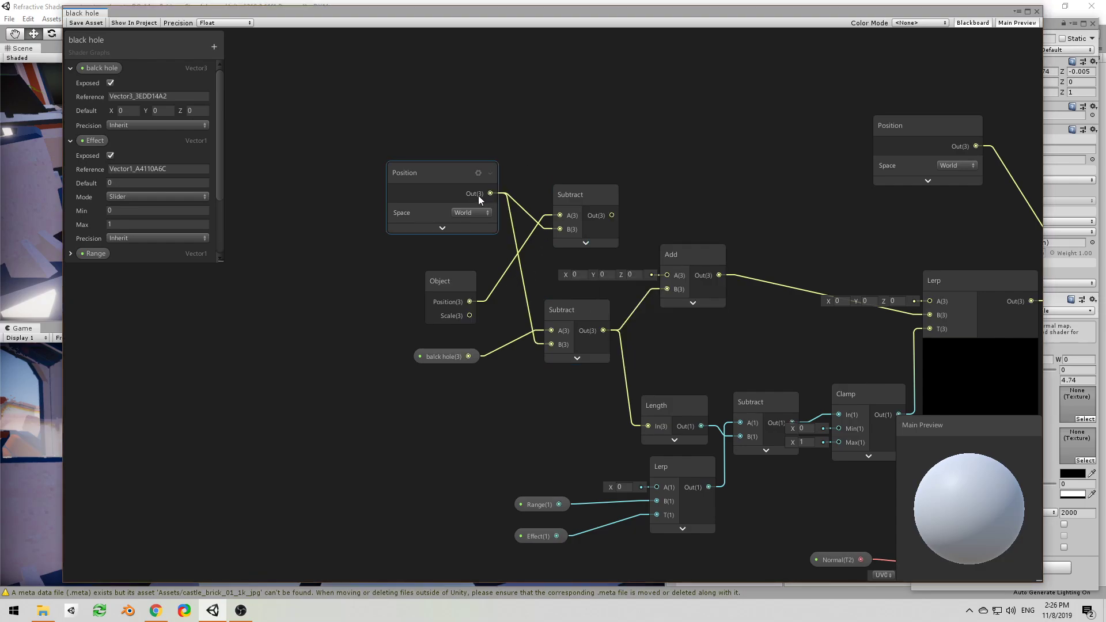
pyautogui.click(575, 310)
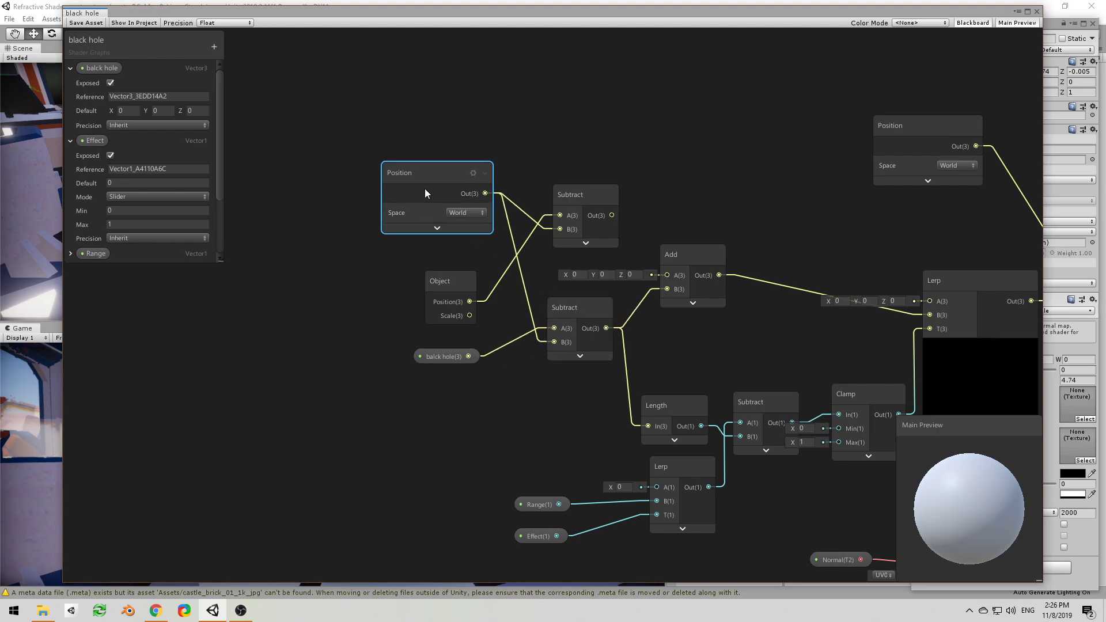
pyautogui.click(443, 356)
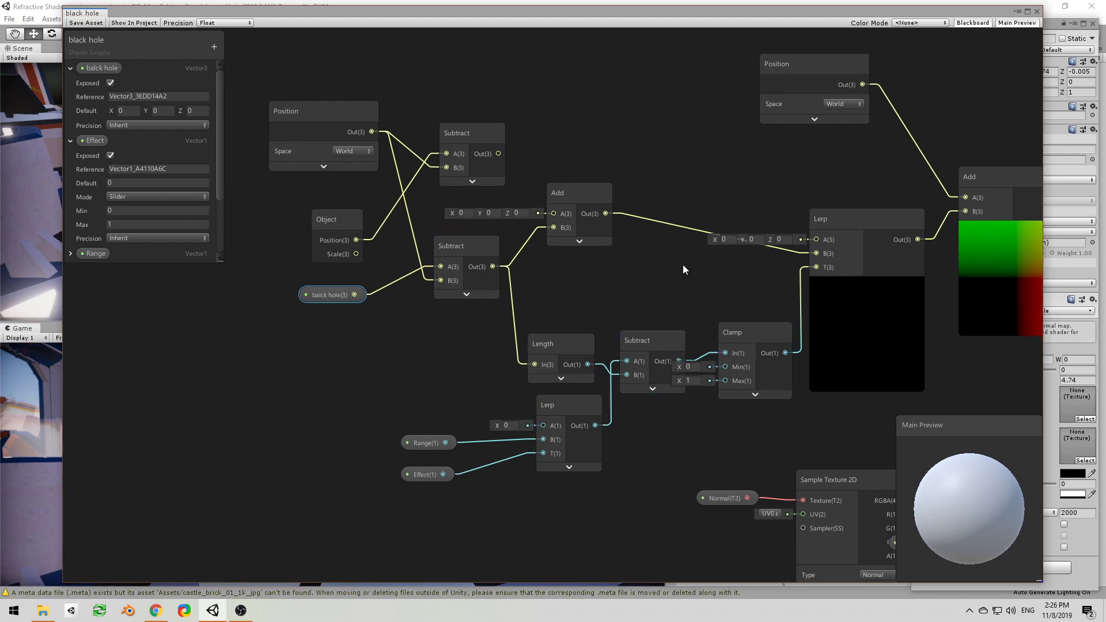
pyautogui.moveTo(578, 323)
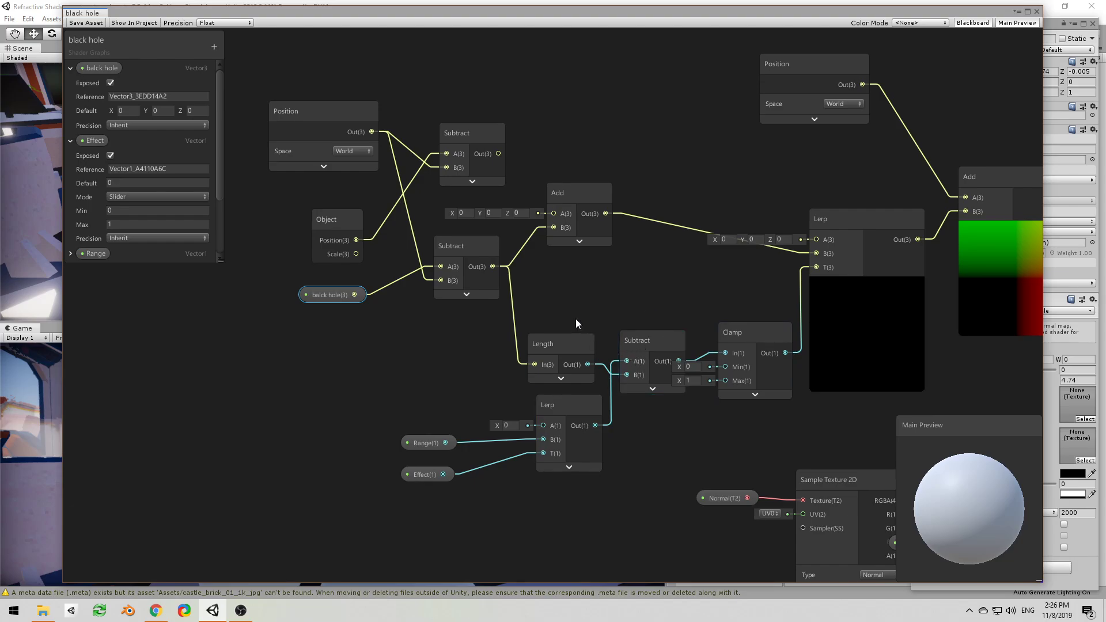
pyautogui.moveTo(677, 307)
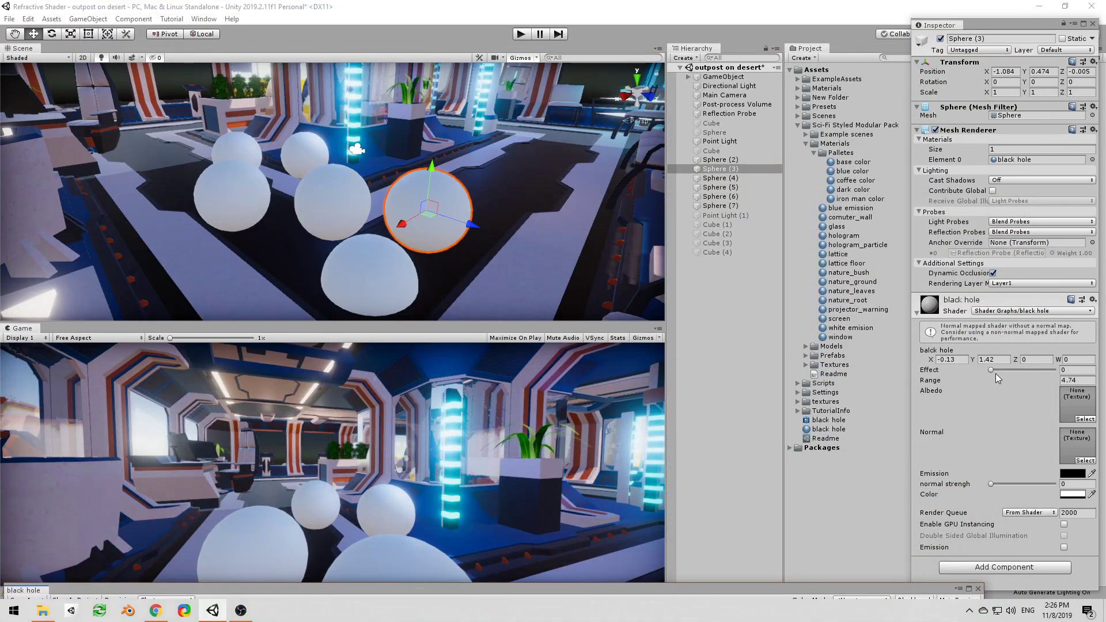
# - Drag the Effect slider on Sphere (3) and select an item, leaving the spheres restored
pyautogui.moveTo(991, 370); pyautogui.dragTo(1048, 370)
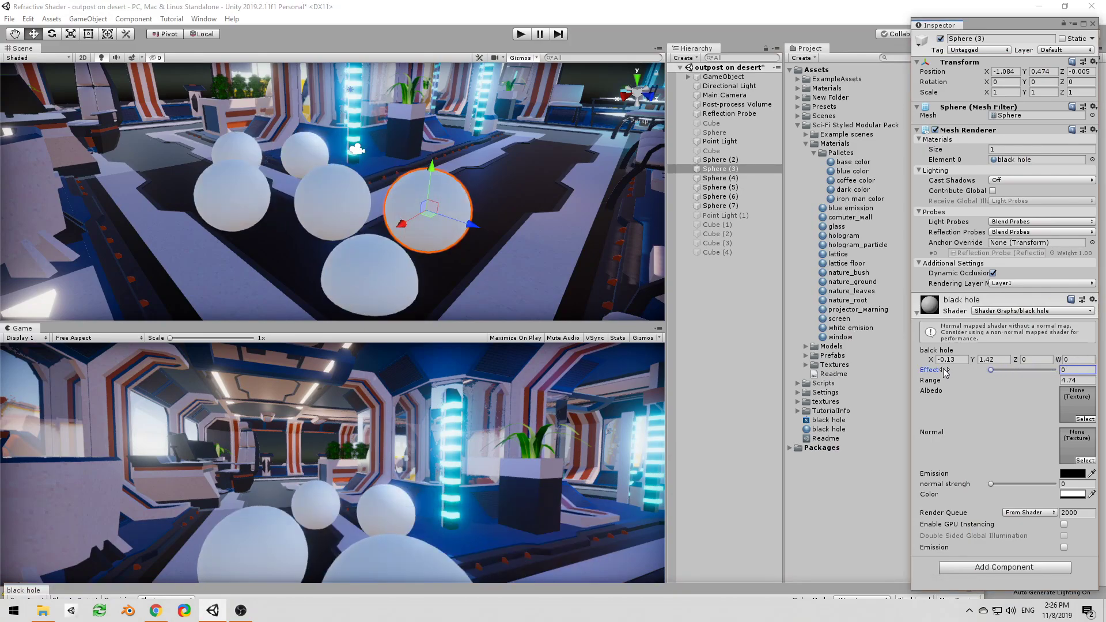
pyautogui.click(854, 162)
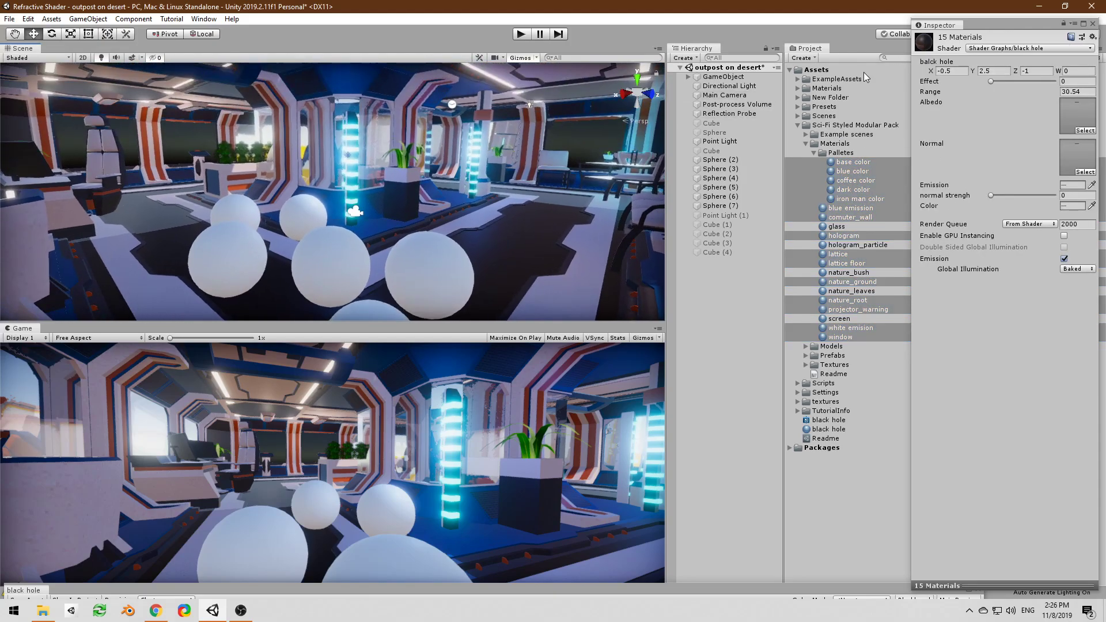
# - Push the fifteen materials' shared Effect slider up and down until the outpost nearly collapses
pyautogui.moveTo(991, 81); pyautogui.dragTo(999, 81)
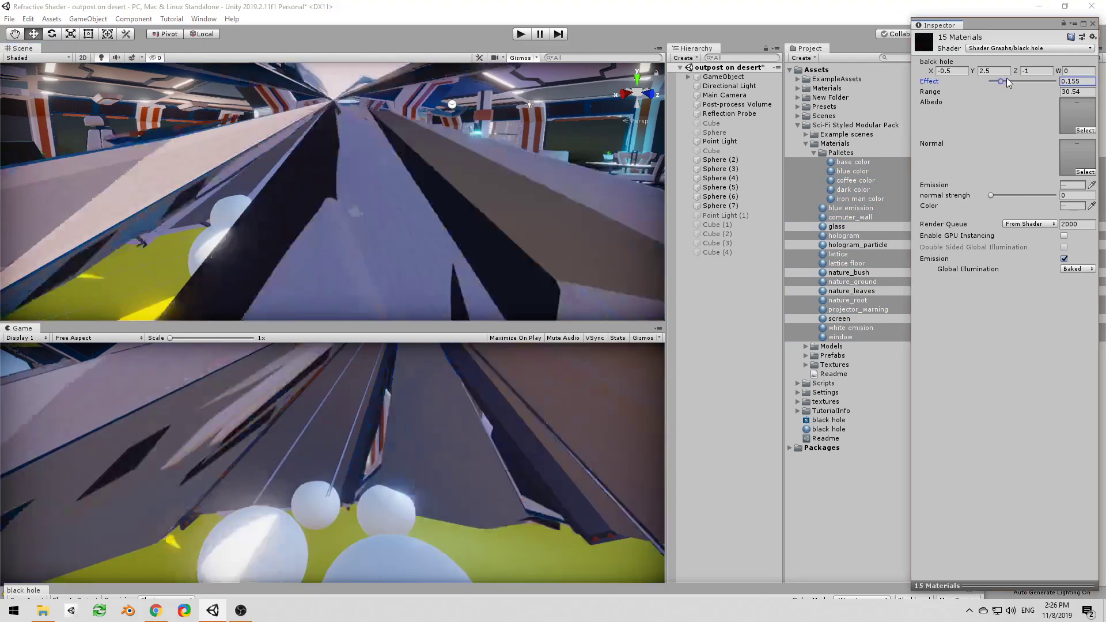
pyautogui.moveTo(999, 80); pyautogui.dragTo(1006, 81)
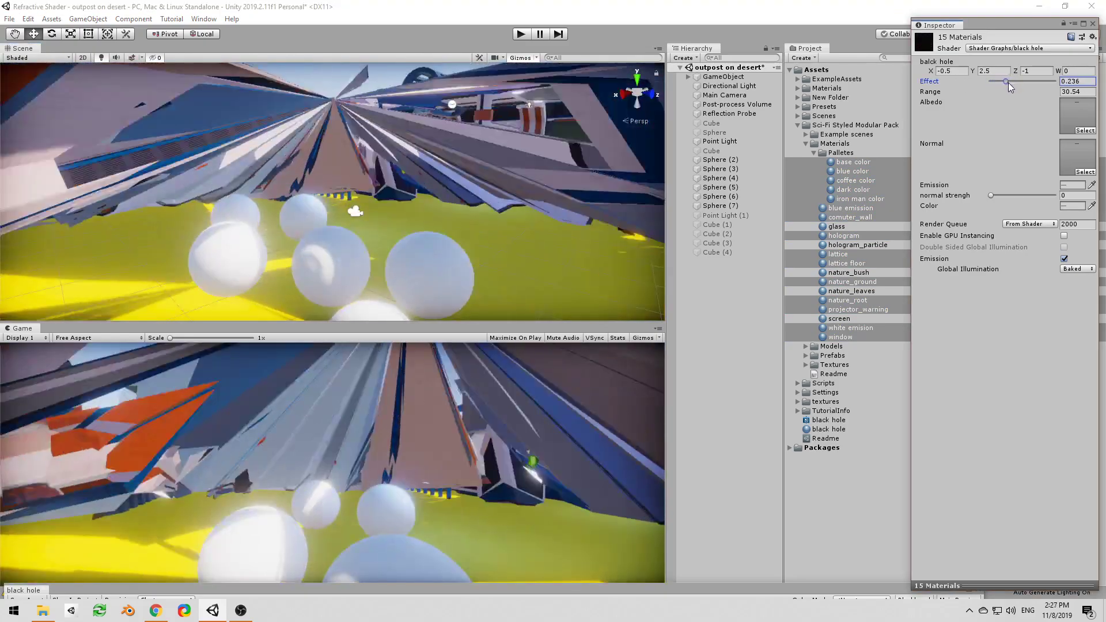
pyautogui.moveTo(1007, 81); pyautogui.dragTo(997, 82)
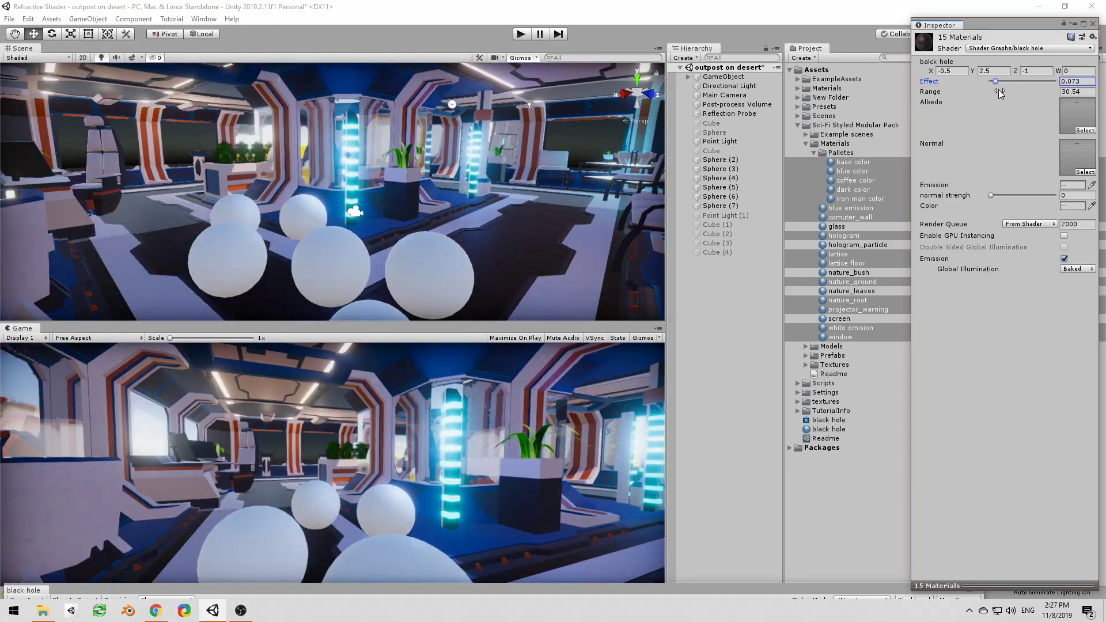
pyautogui.moveTo(995, 81); pyautogui.dragTo(1006, 81)
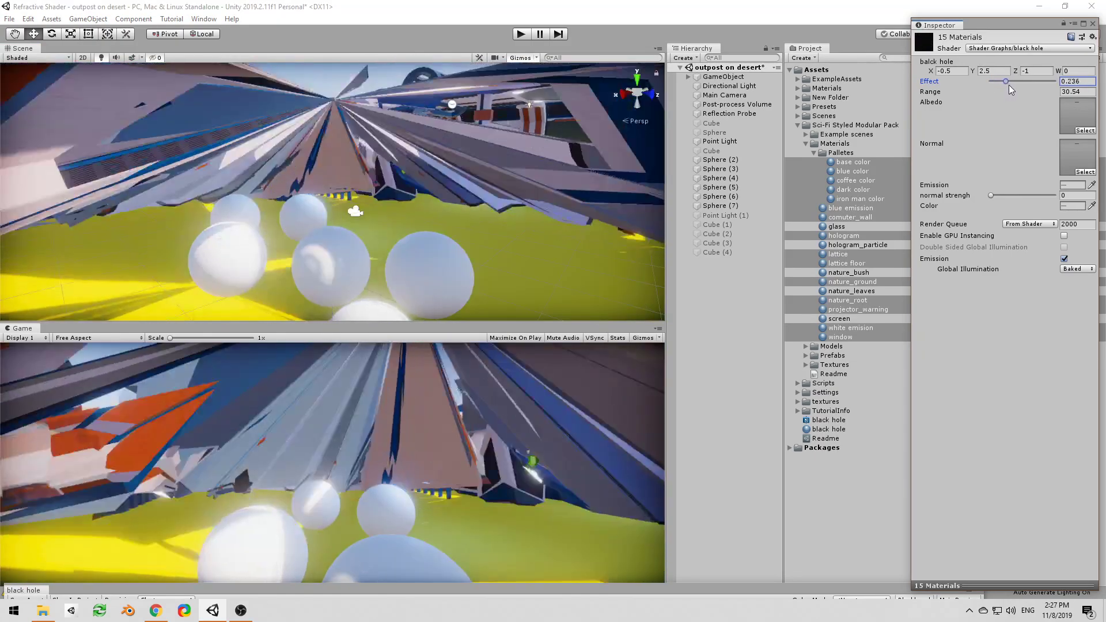
pyautogui.moveTo(1005, 81); pyautogui.dragTo(1053, 81)
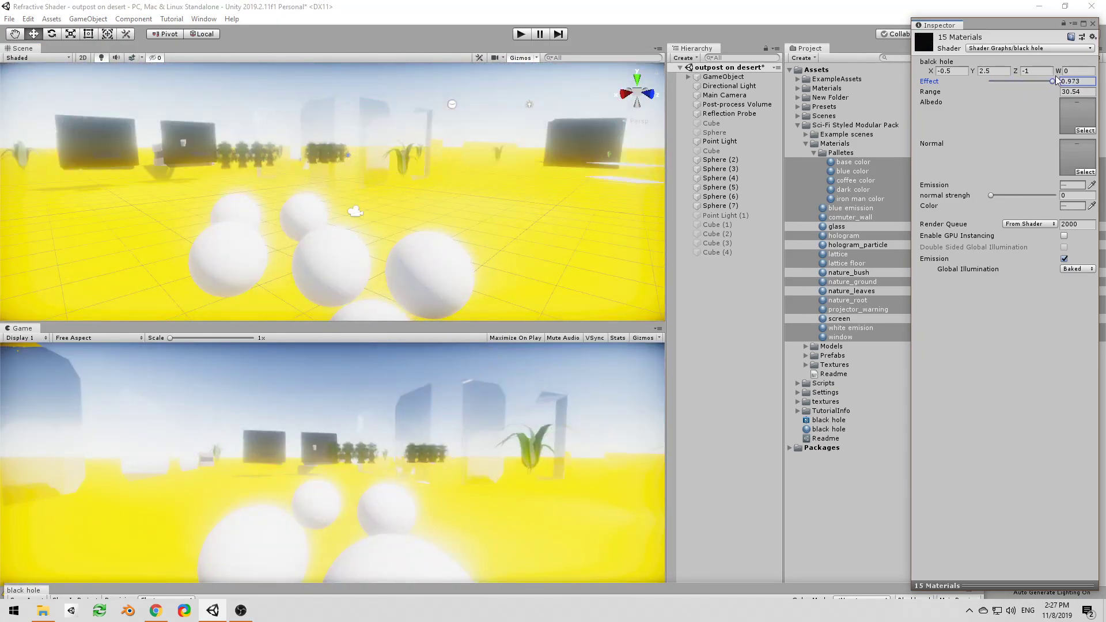
pyautogui.moveTo(1055, 81); pyautogui.dragTo(1037, 81)
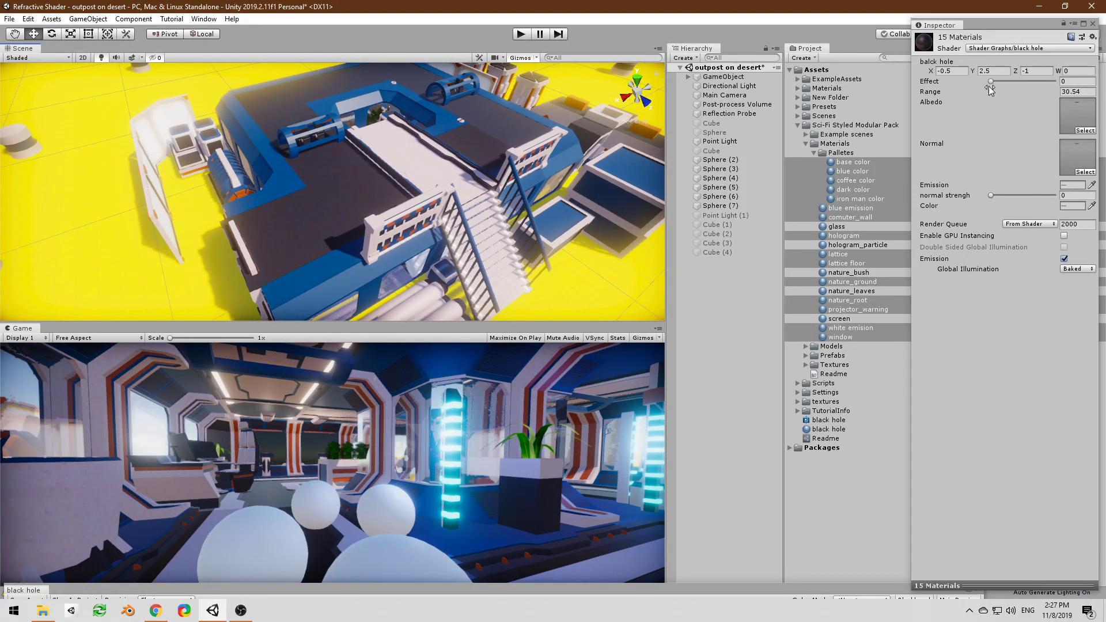
# - From overhead, sweep Effect high to collapse the outpost, then back to 0
pyautogui.moveTo(988, 81); pyautogui.dragTo(1010, 81)
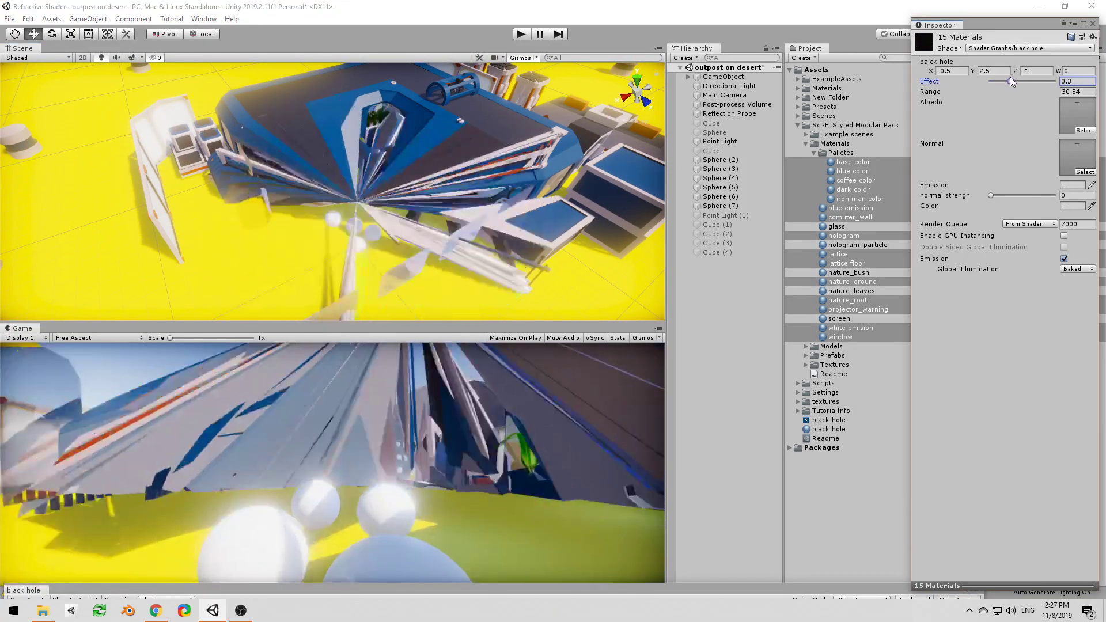
pyautogui.moveTo(1012, 81); pyautogui.dragTo(1050, 80)
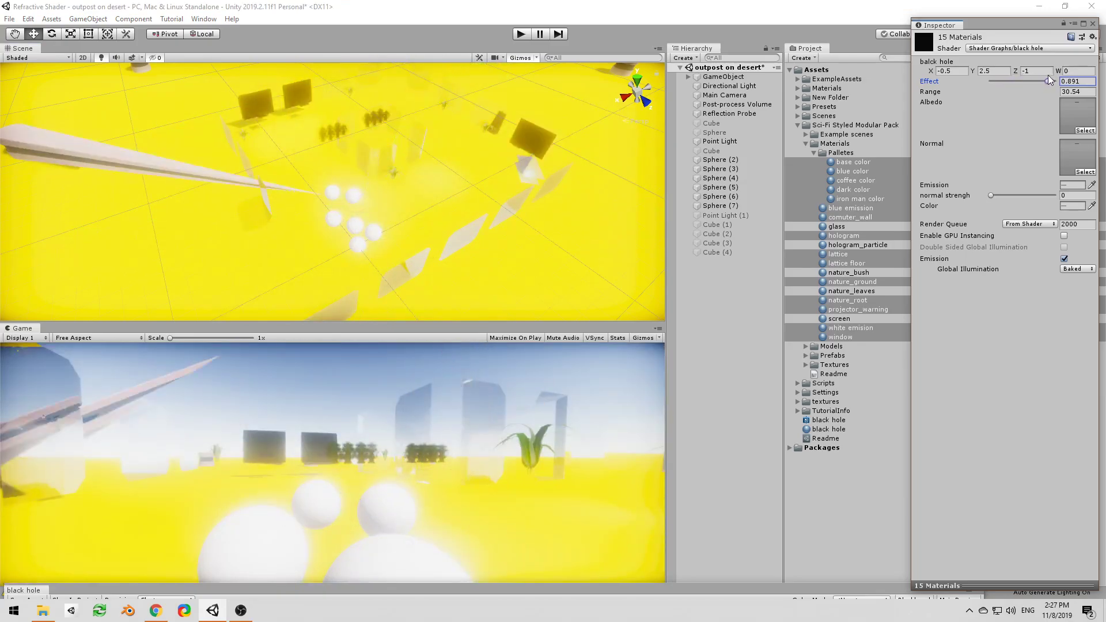
pyautogui.moveTo(1048, 81); pyautogui.dragTo(1037, 80)
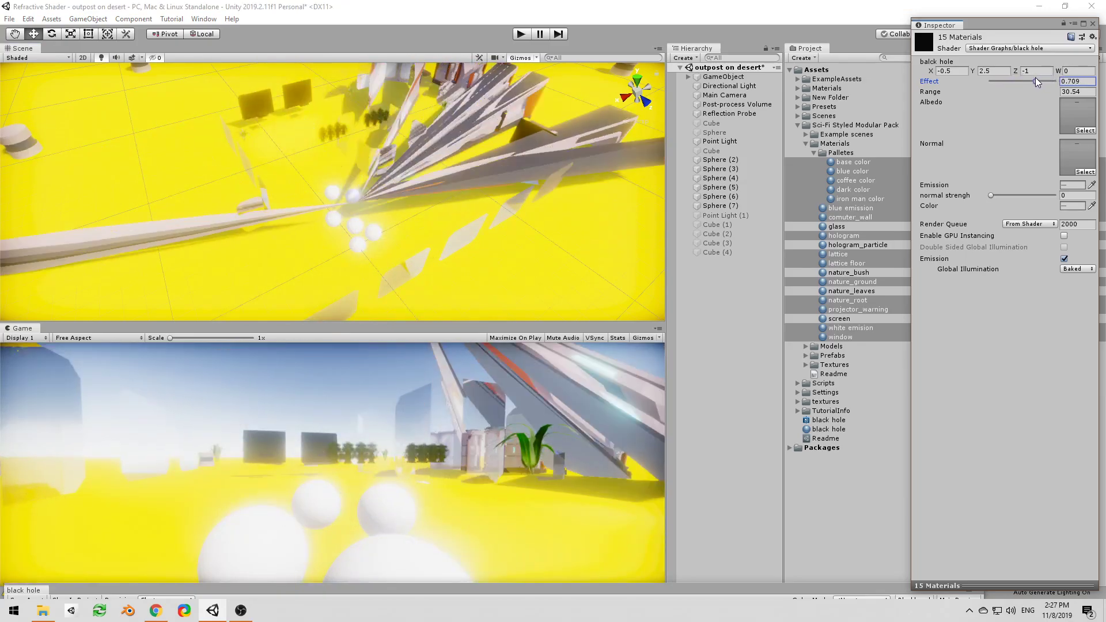
pyautogui.moveTo(1037, 81); pyautogui.dragTo(1013, 85)
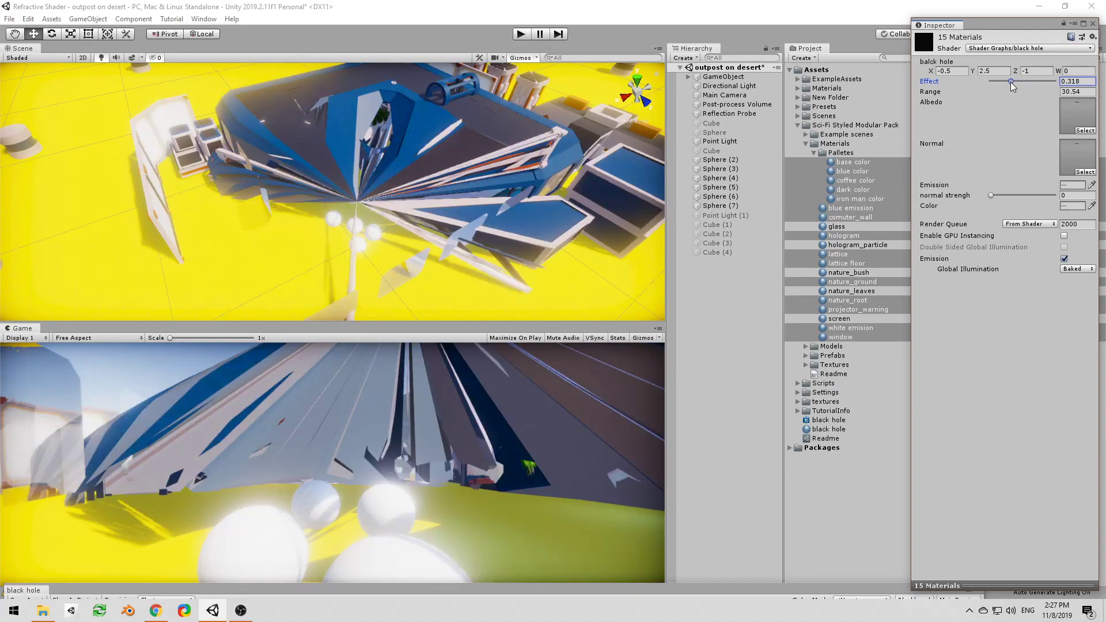
pyautogui.moveTo(1011, 81); pyautogui.dragTo(989, 81)
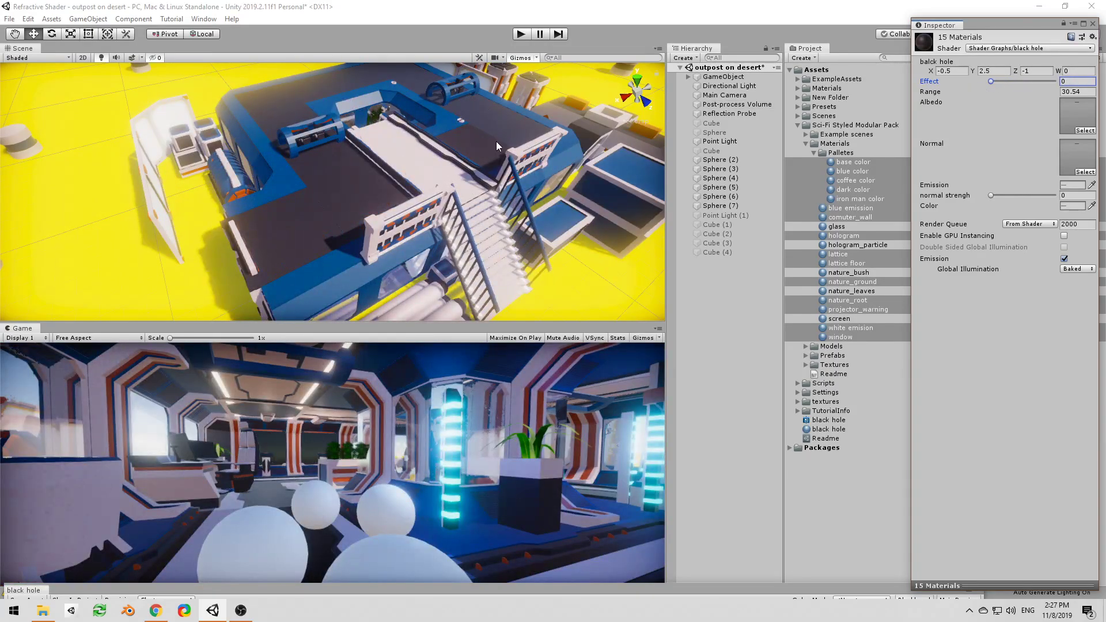